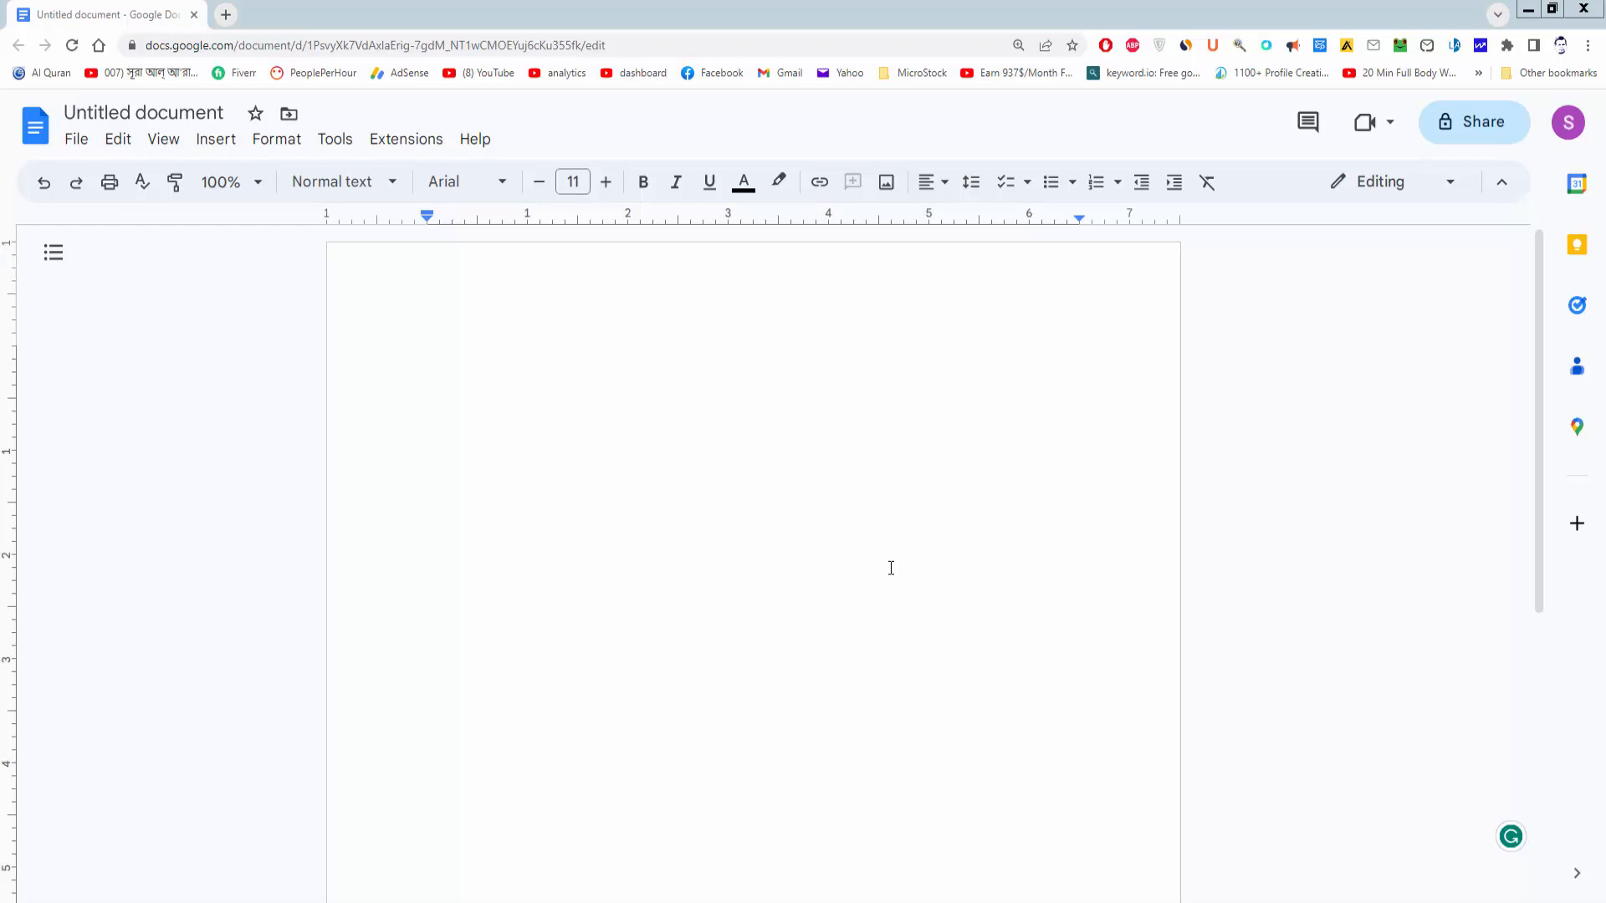
pyautogui.moveTo(878, 566)
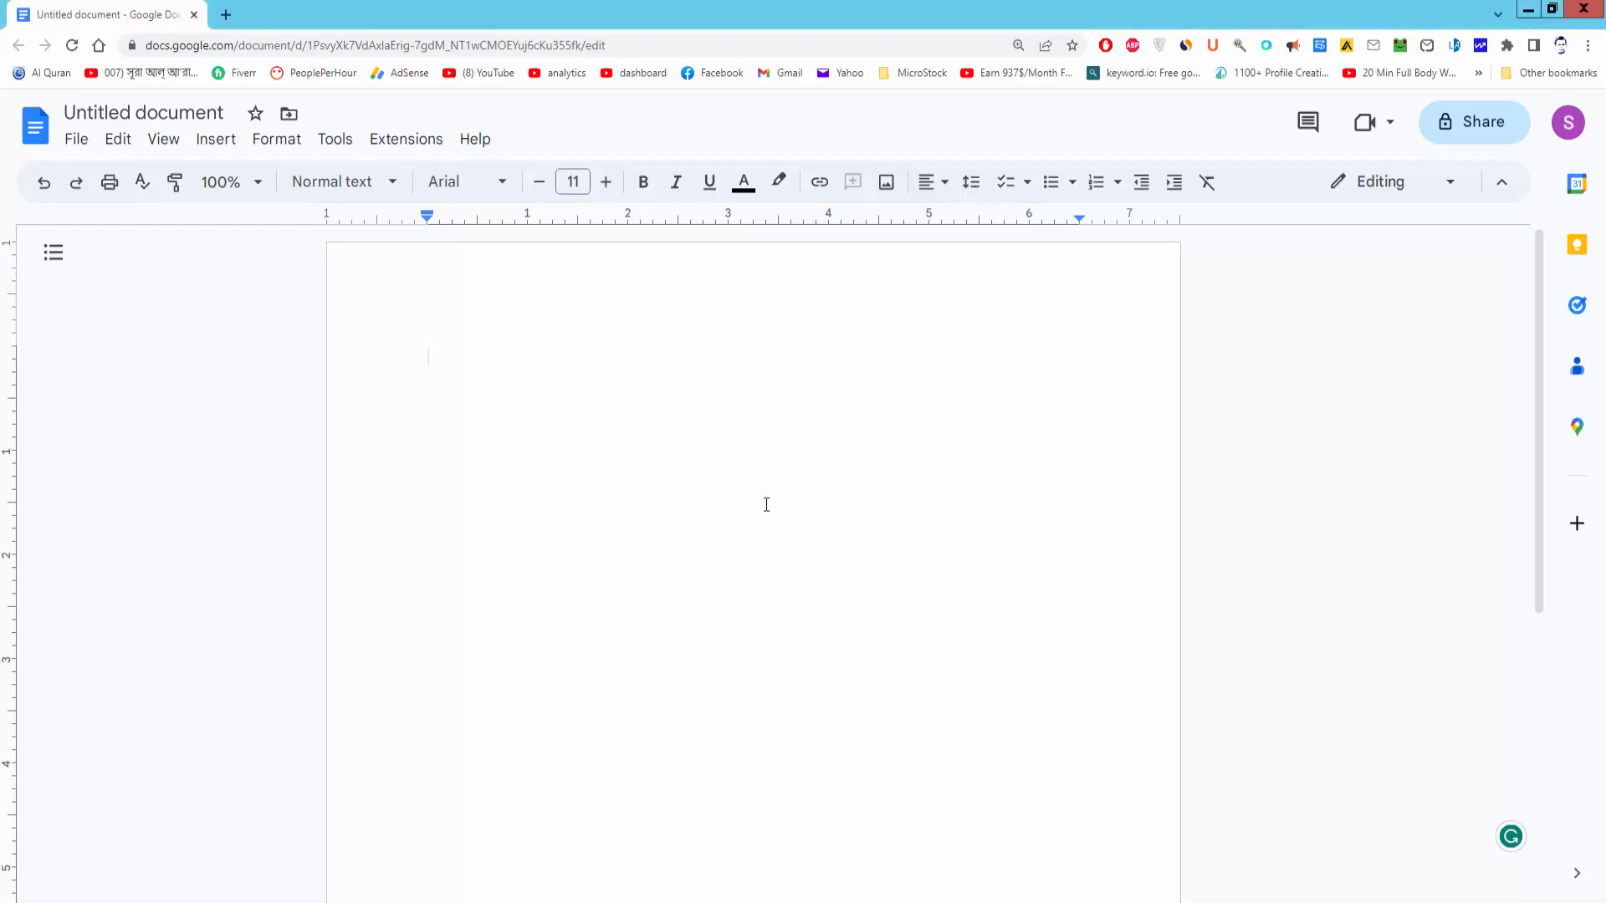
pyautogui.moveTo(683, 510)
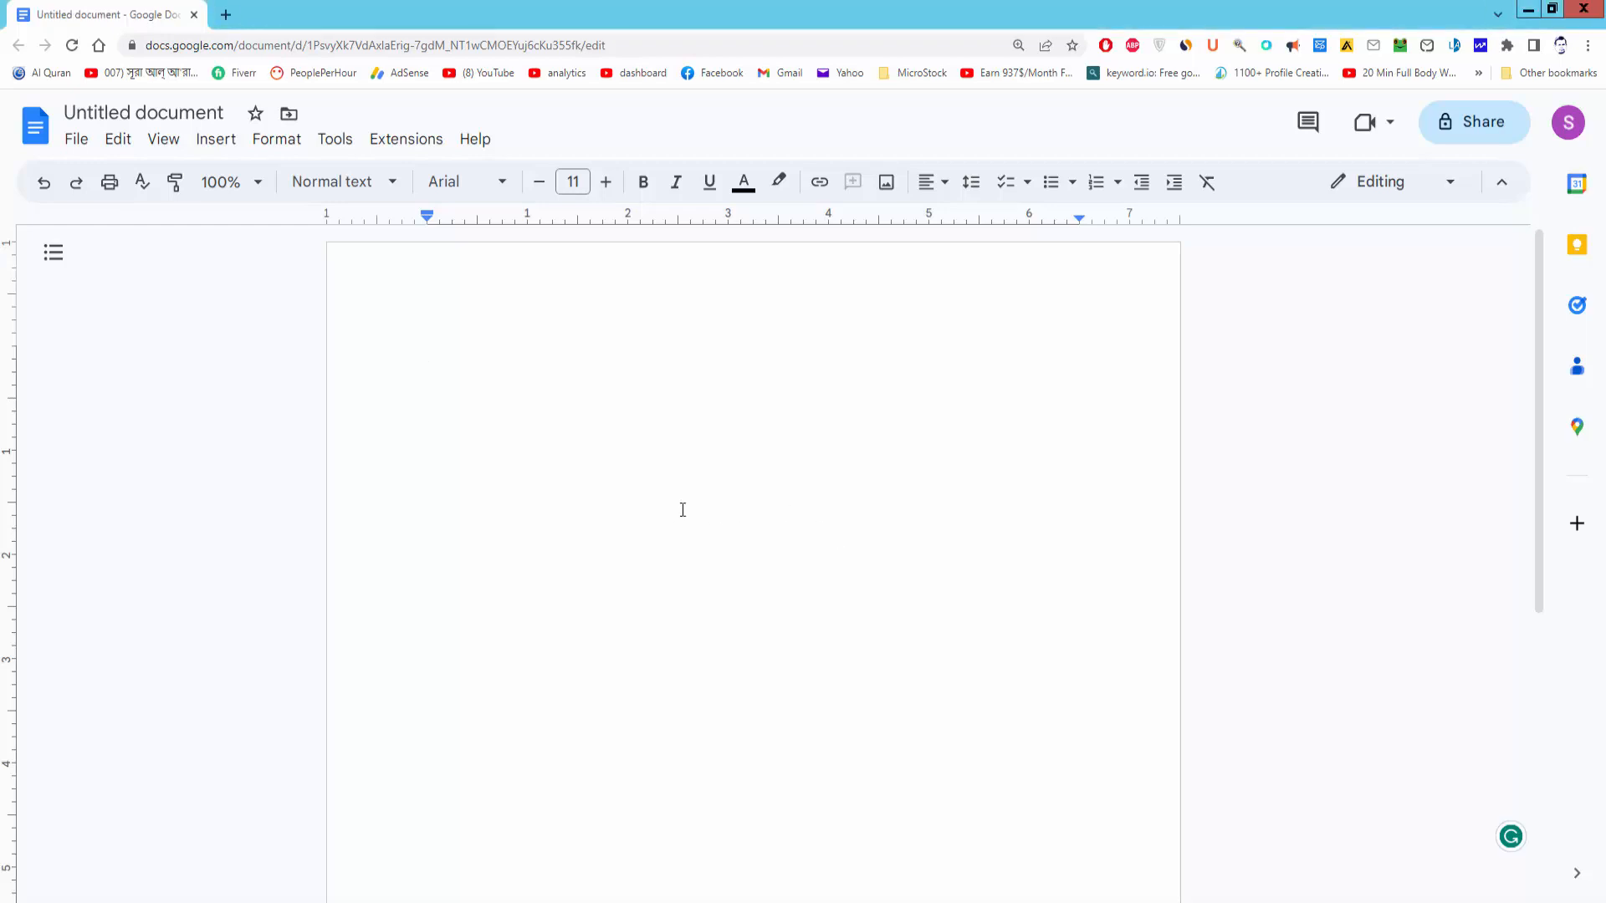
pyautogui.moveTo(462, 392)
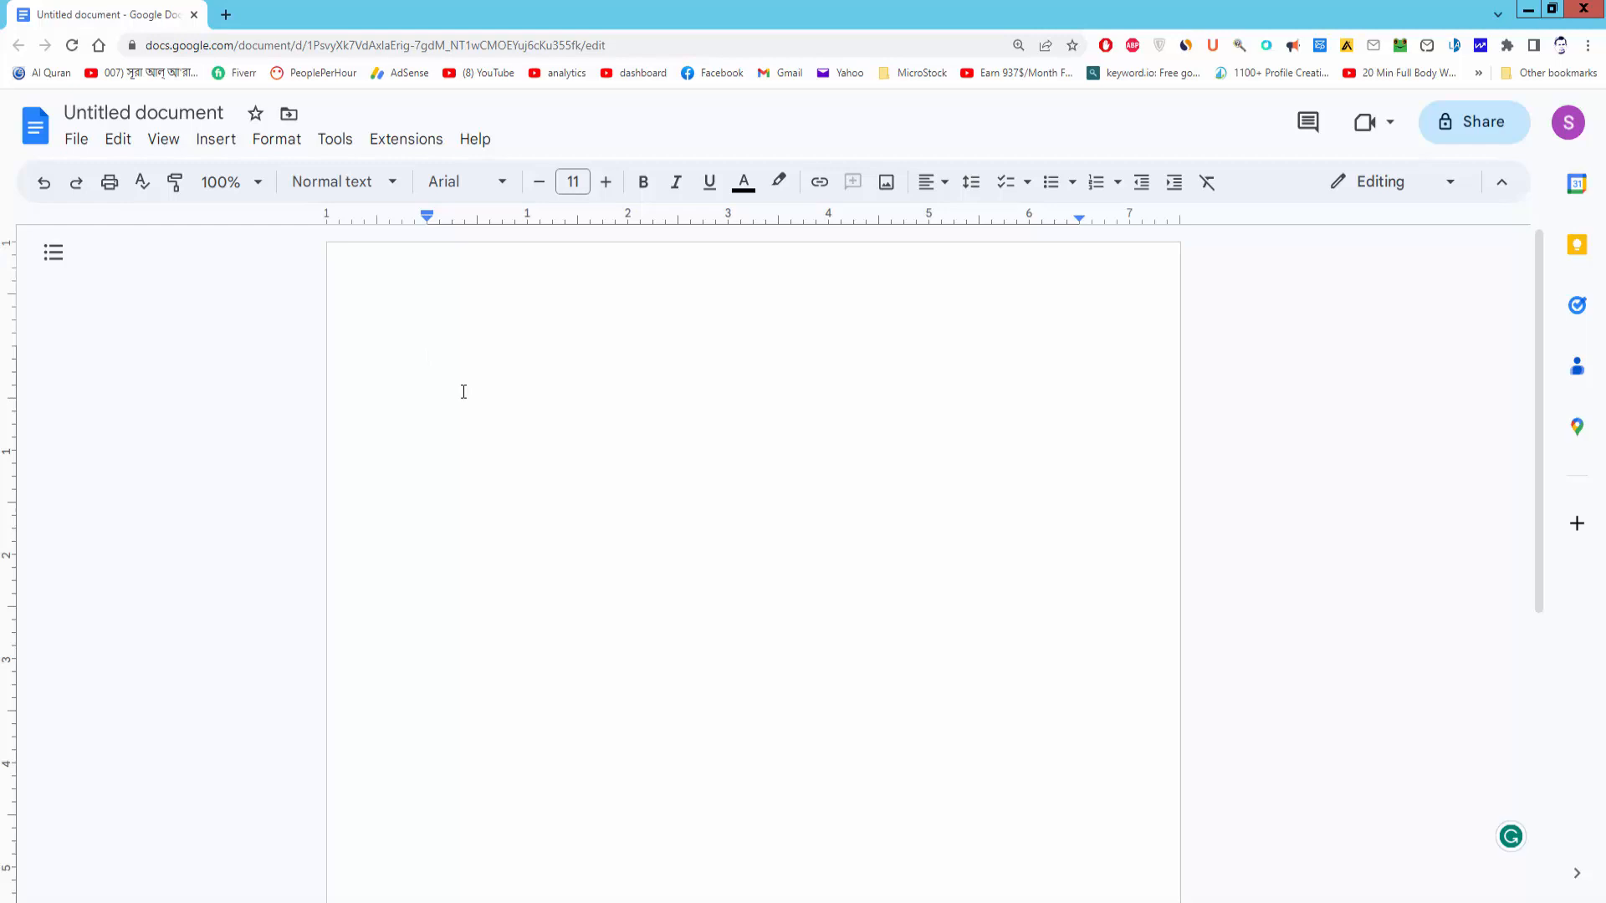
# Start a new drawing and insert the Google Drive photo IMG_2106.jpg.
pyautogui.click(215, 140)
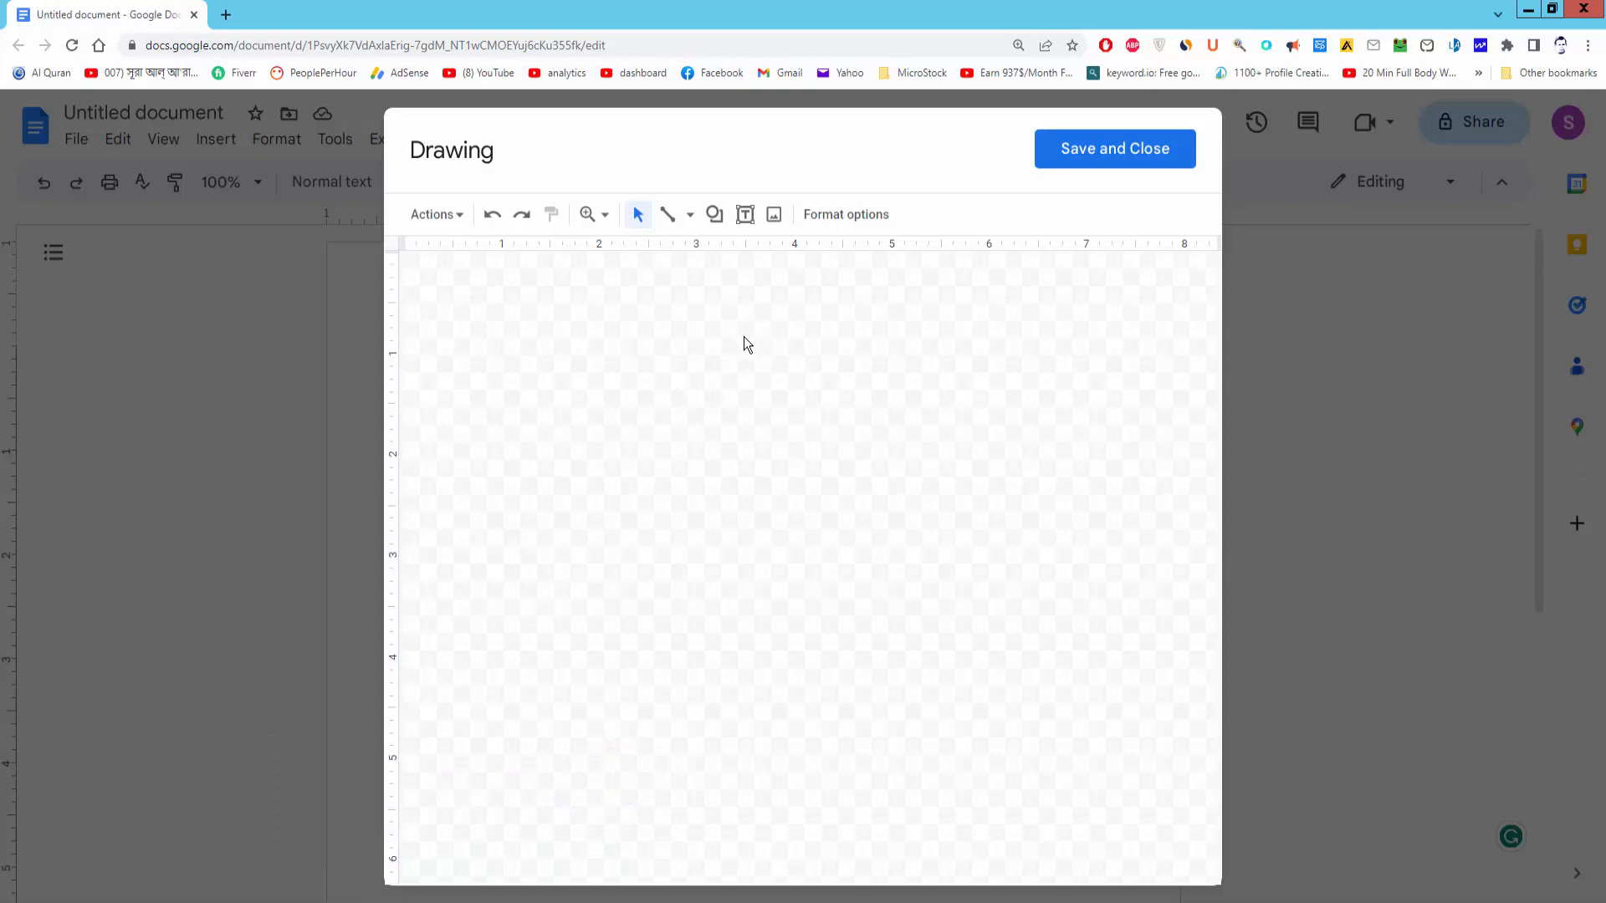
pyautogui.moveTo(773, 215)
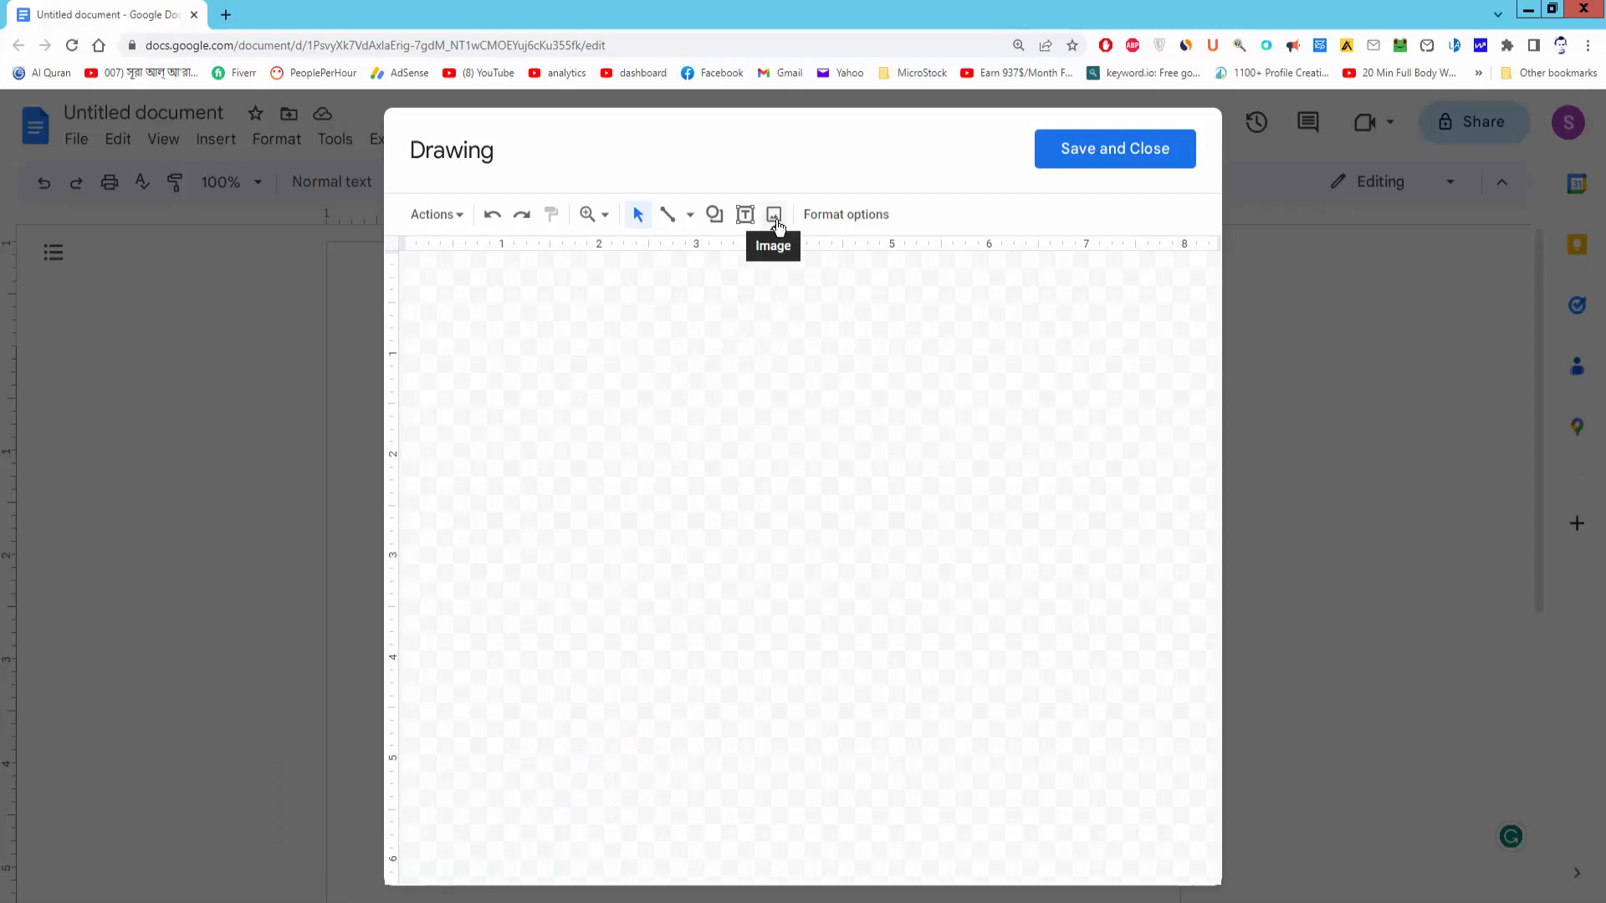
pyautogui.click(772, 214)
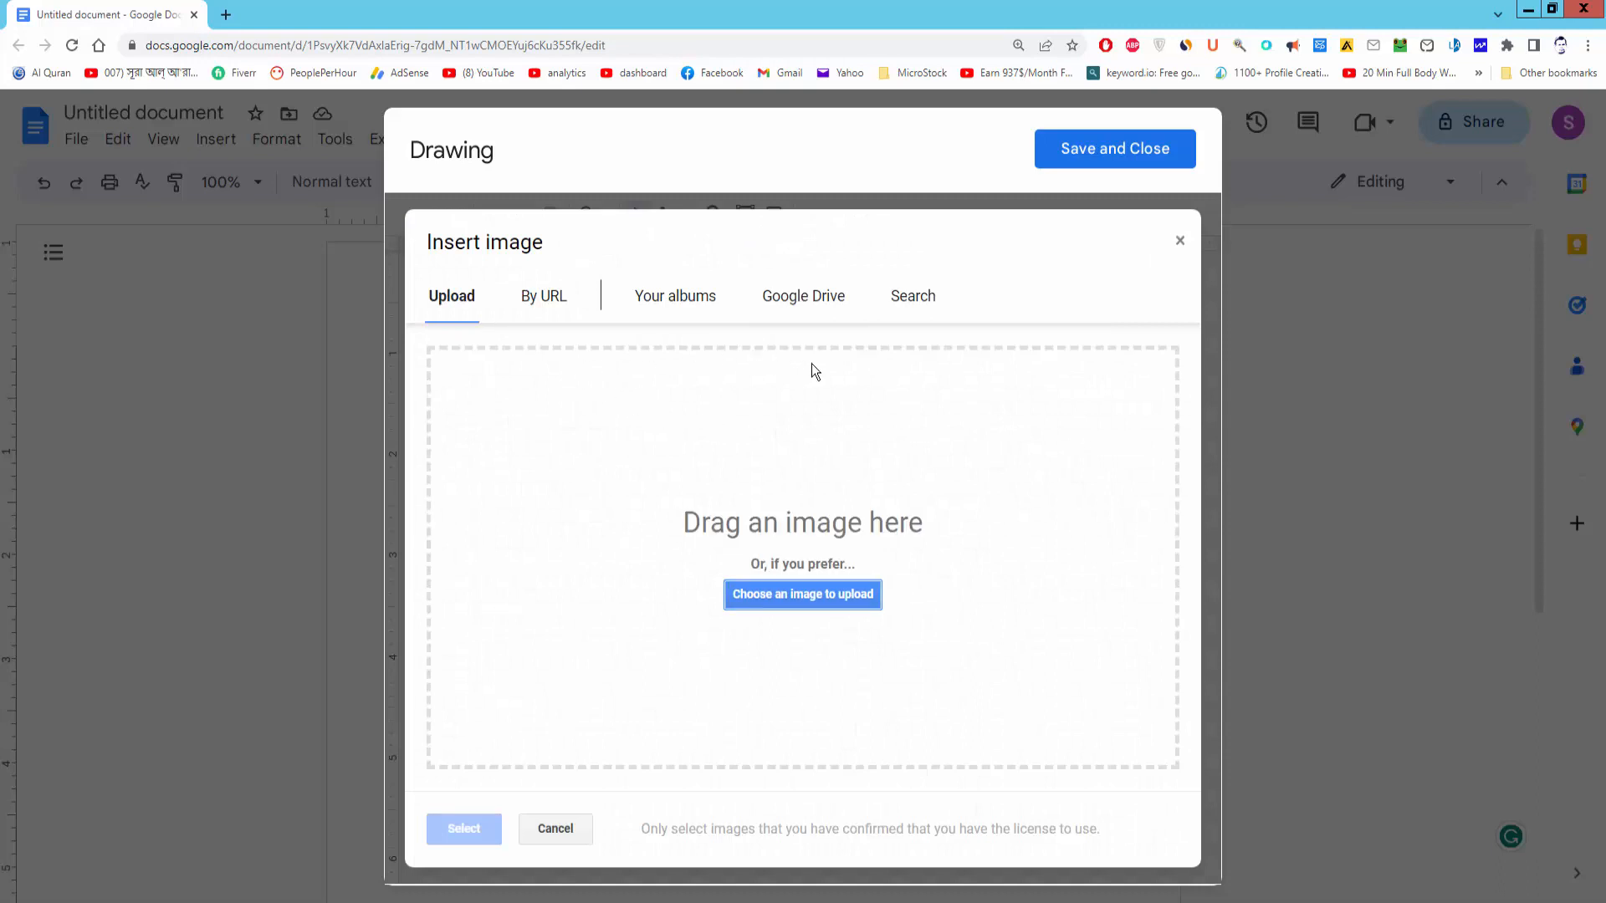
pyautogui.moveTo(694, 403)
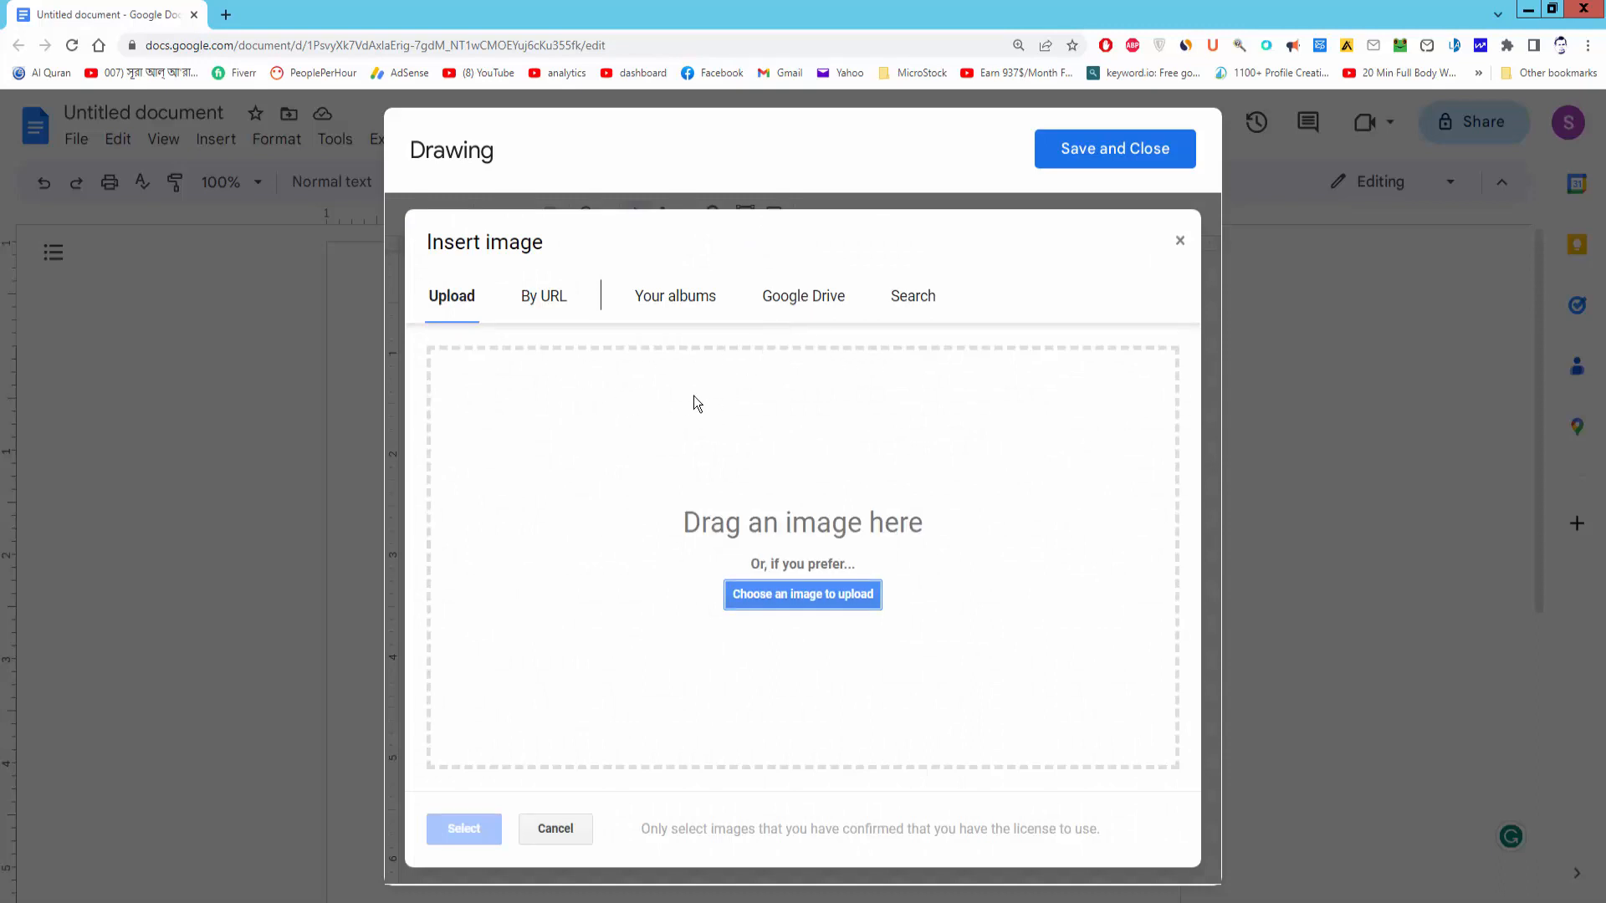
pyautogui.moveTo(804, 296)
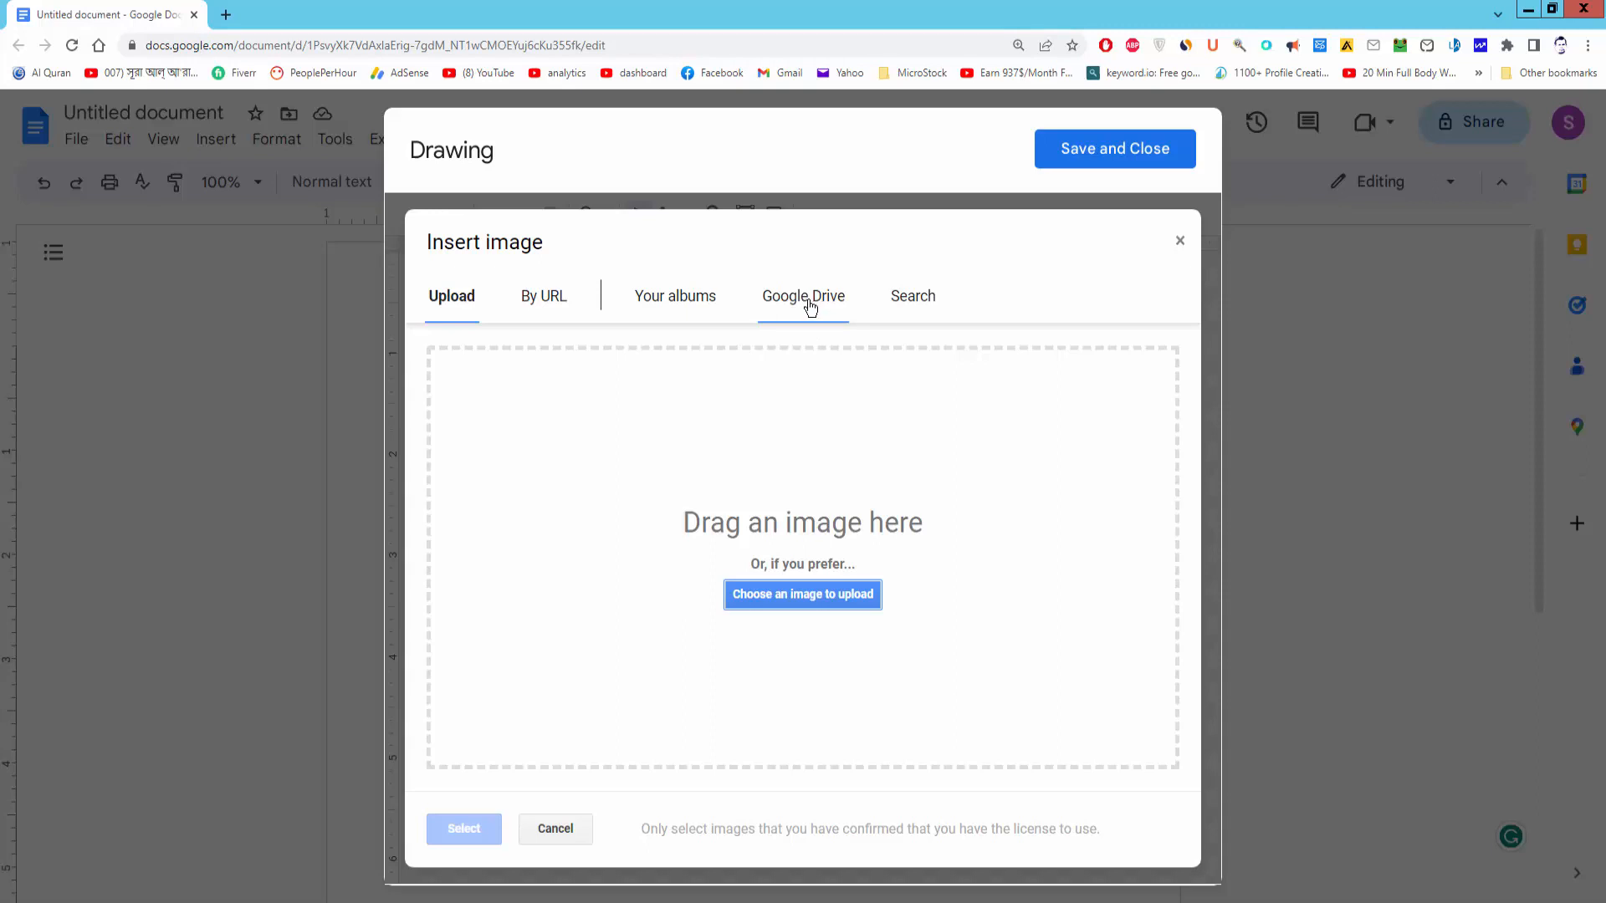
pyautogui.click(802, 296)
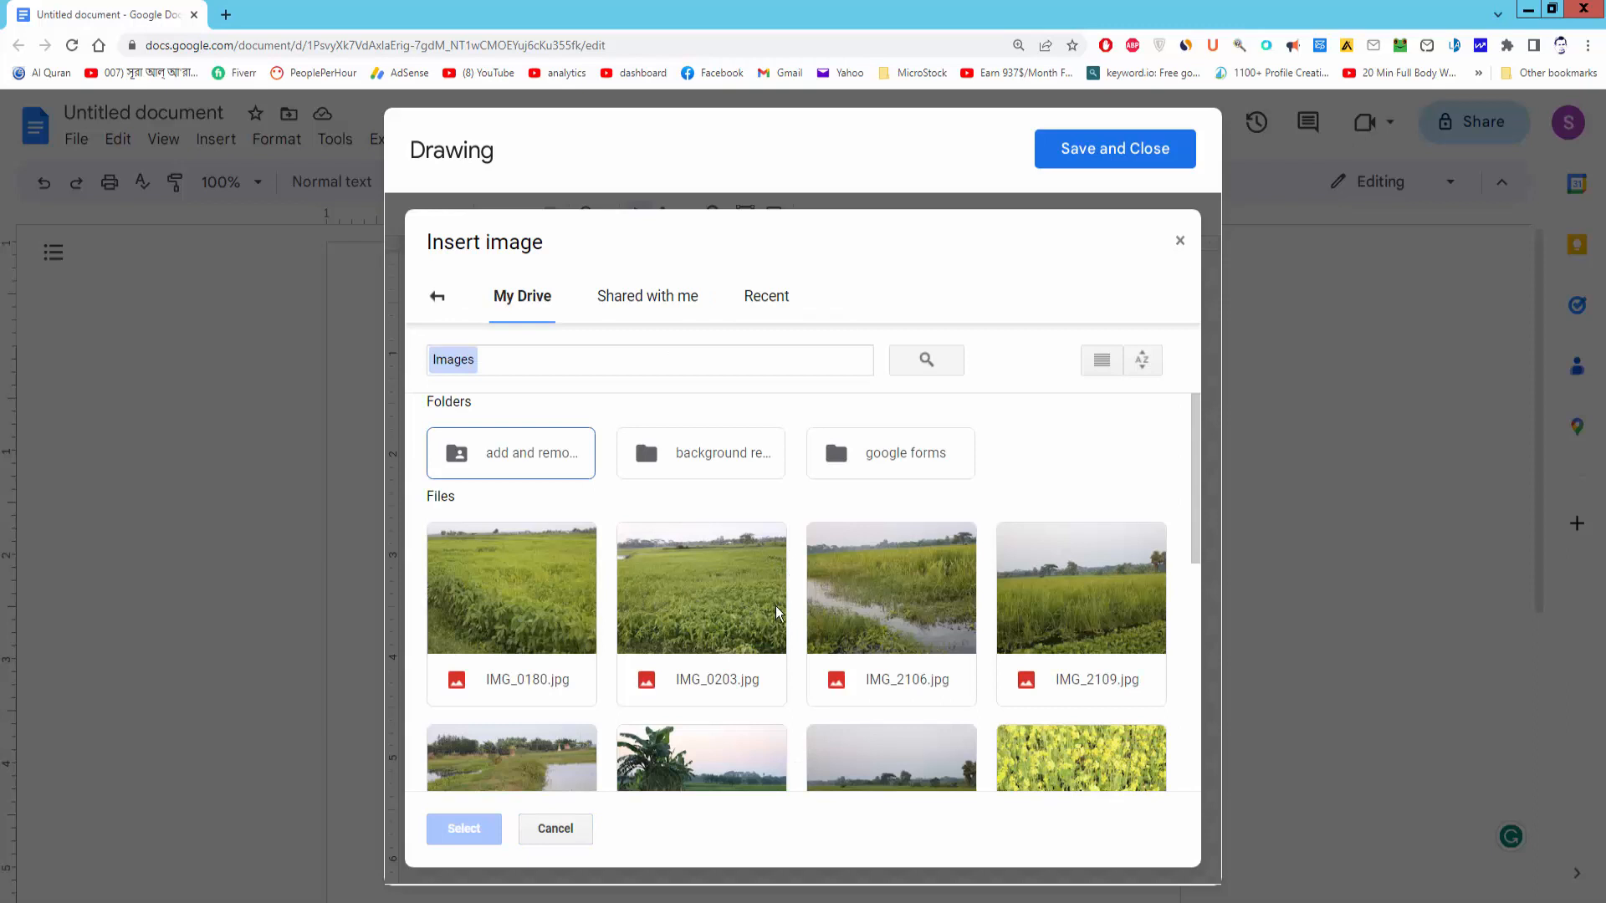
pyautogui.click(890, 587)
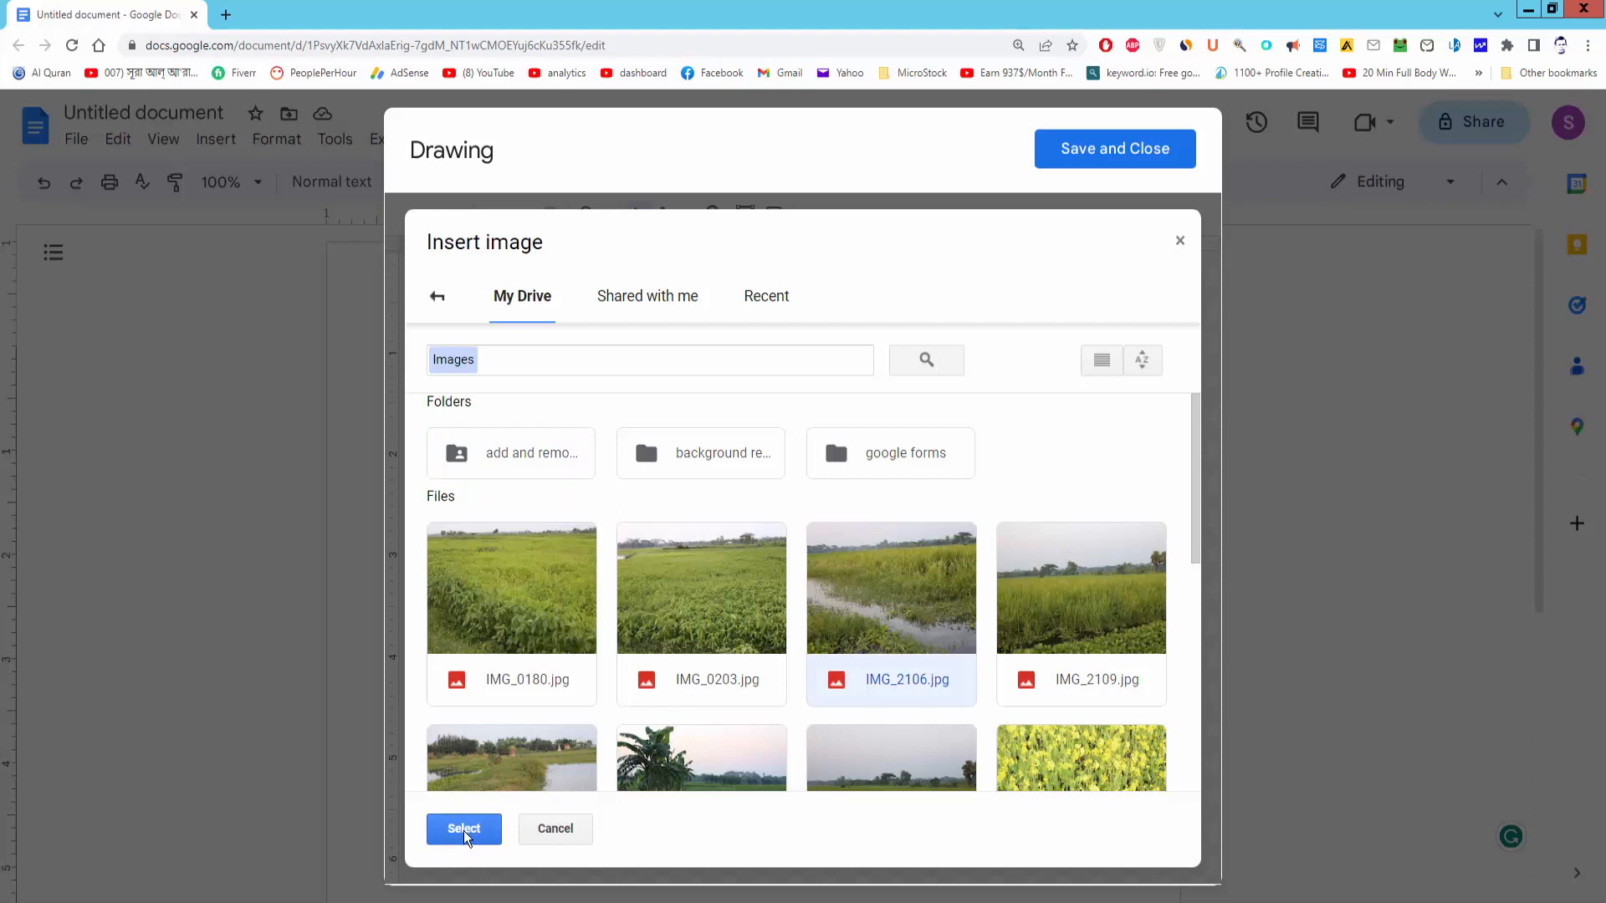
pyautogui.click(463, 829)
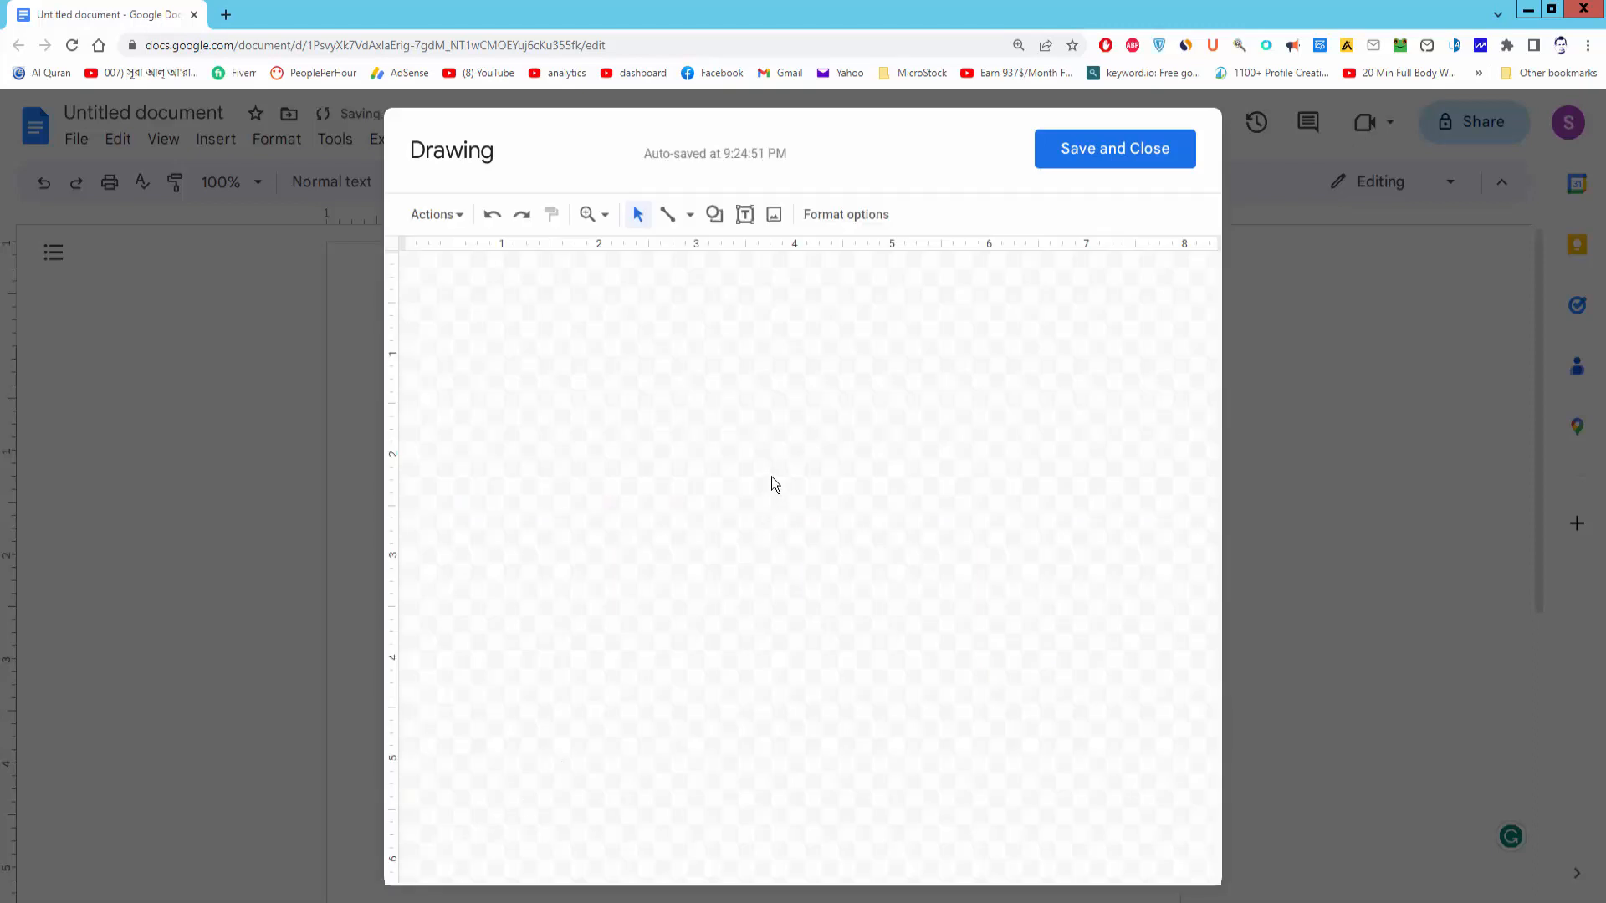
# Crop the rice field photo inward to the grass and water.
pyautogui.click(772, 214)
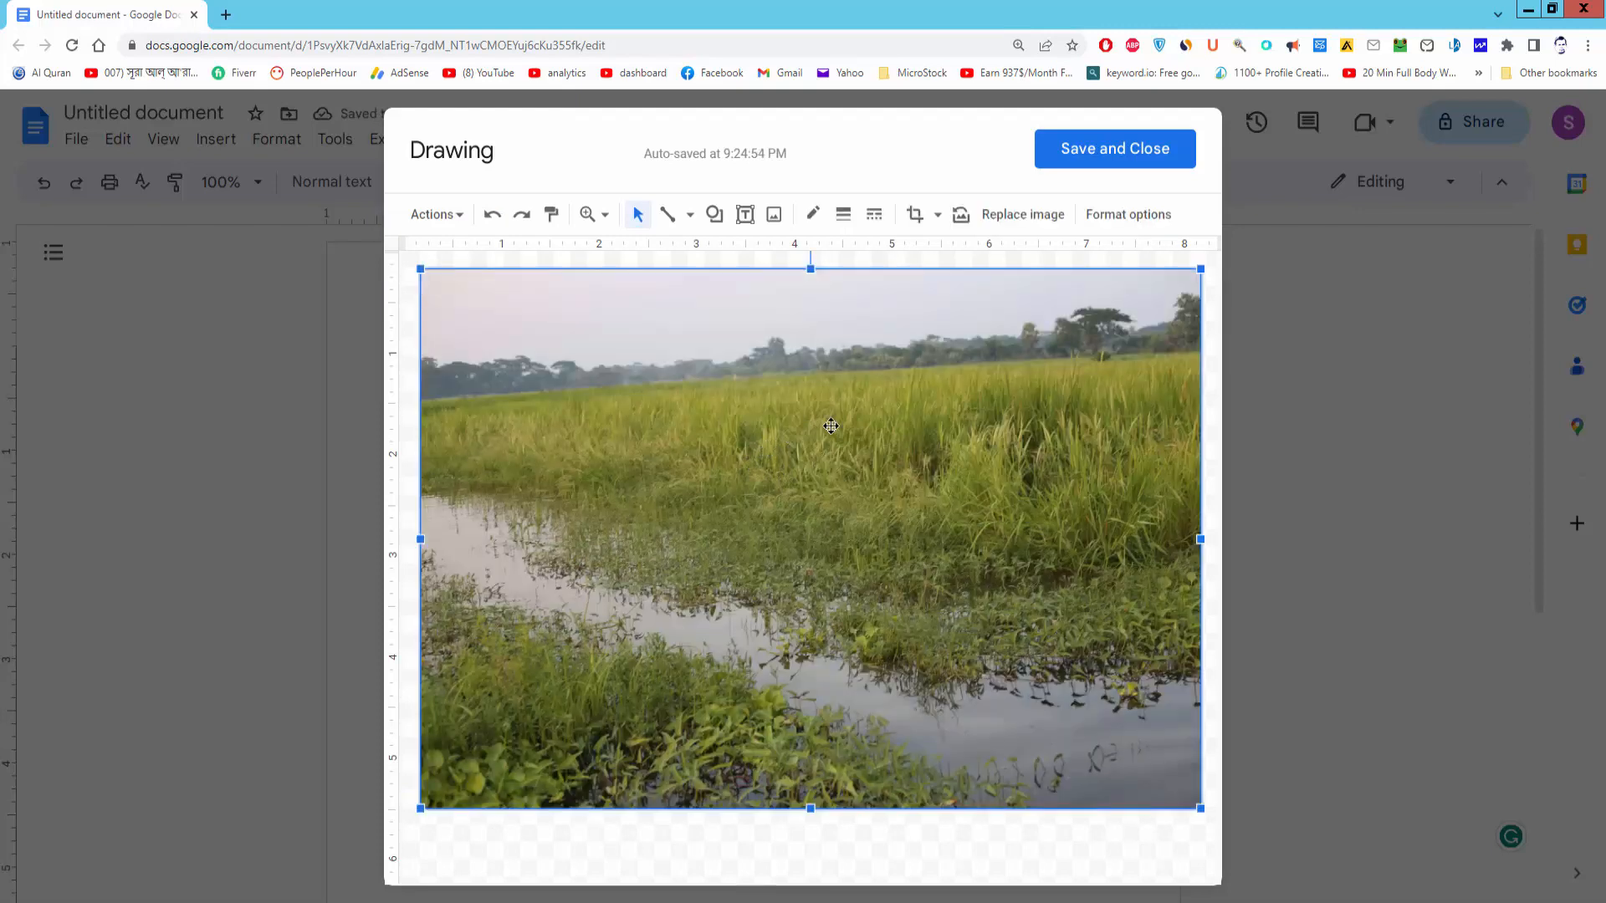
pyautogui.moveTo(913, 214)
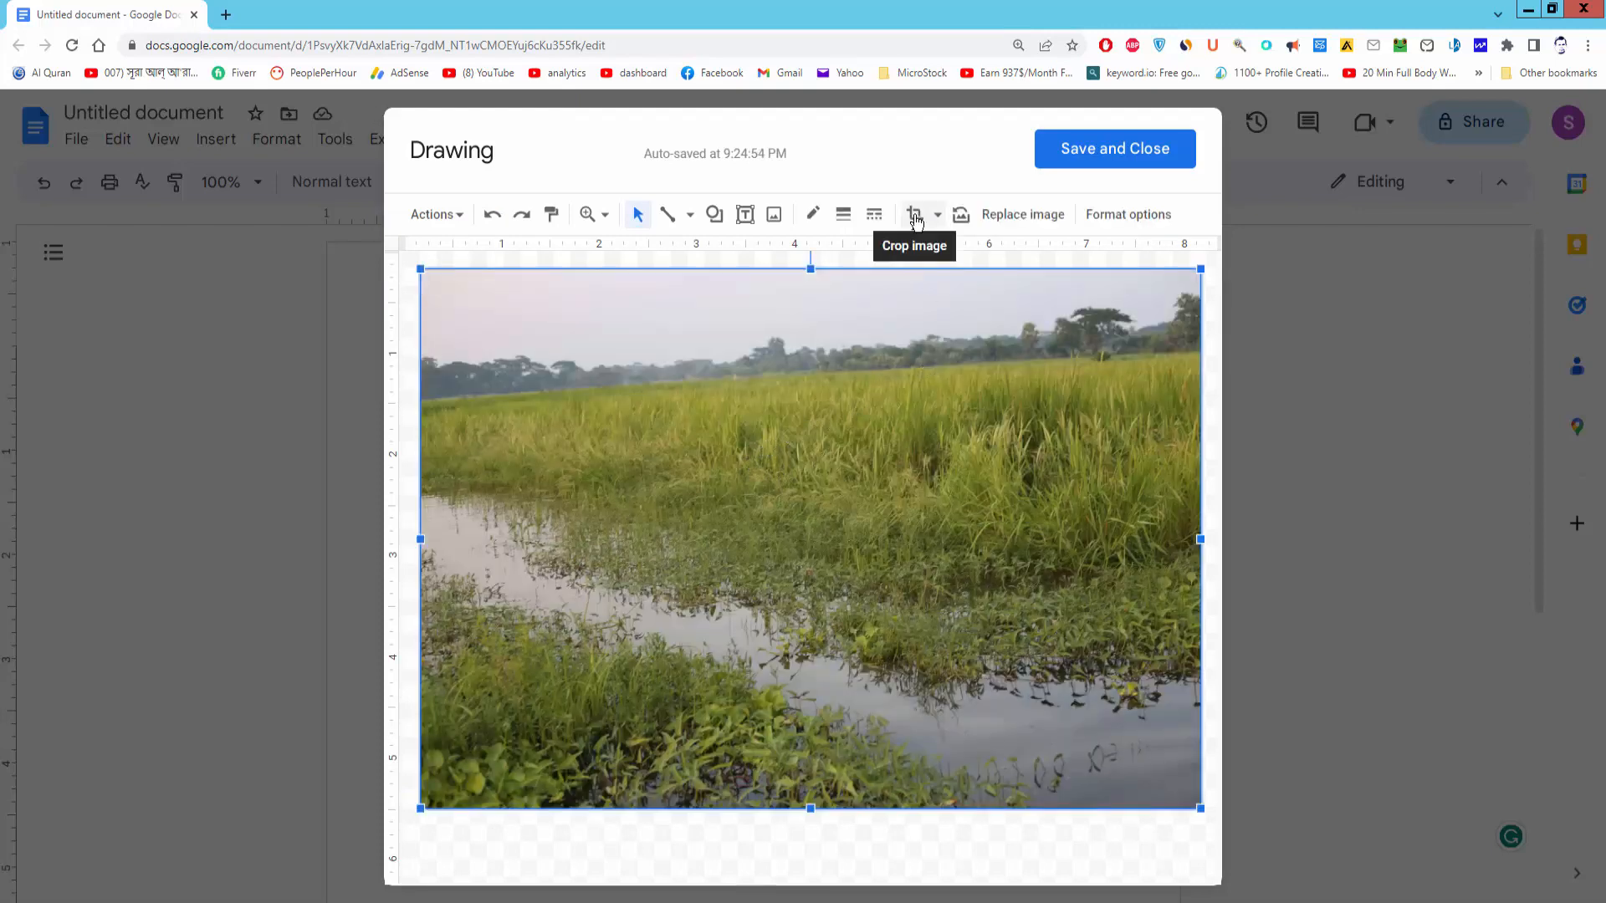
pyautogui.click(918, 214)
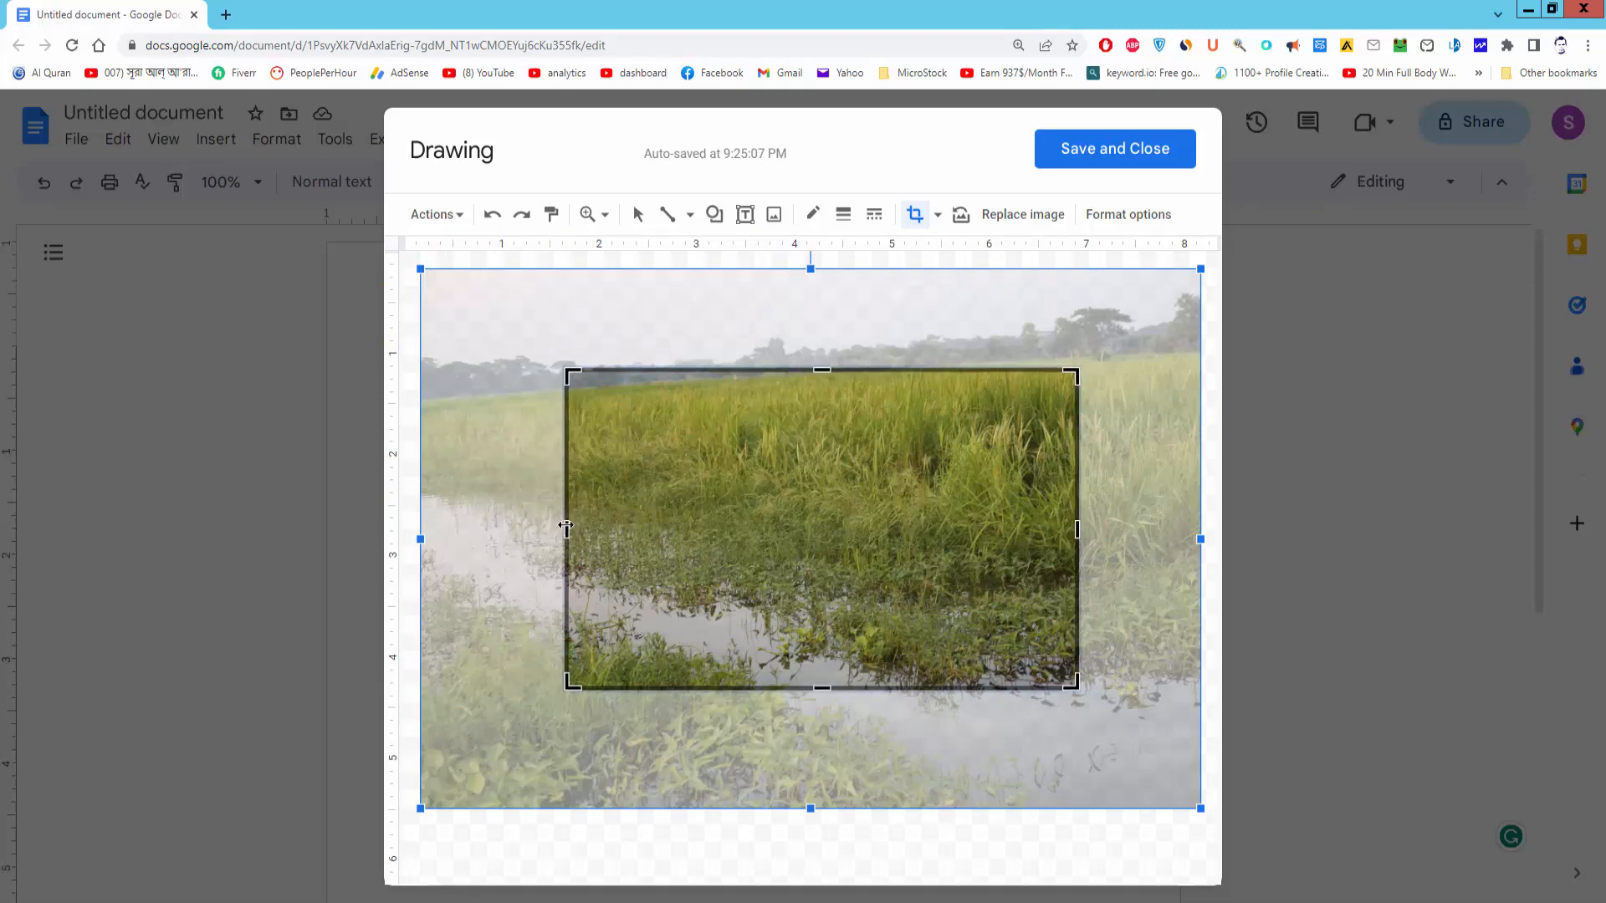
pyautogui.moveTo(920, 848)
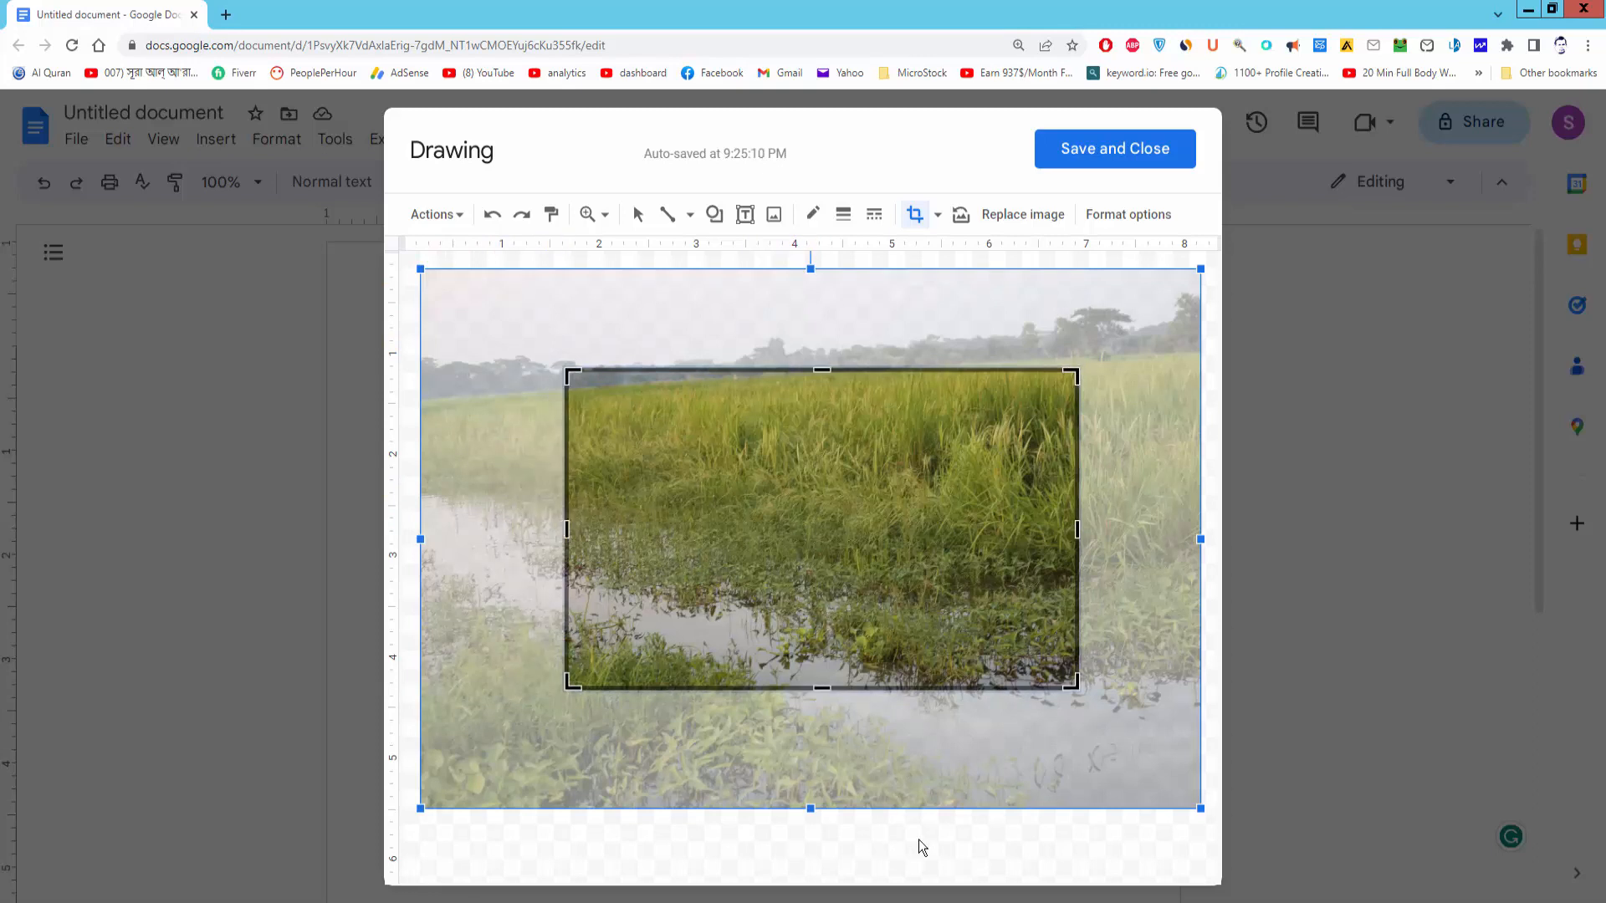
pyautogui.moveTo(953, 850)
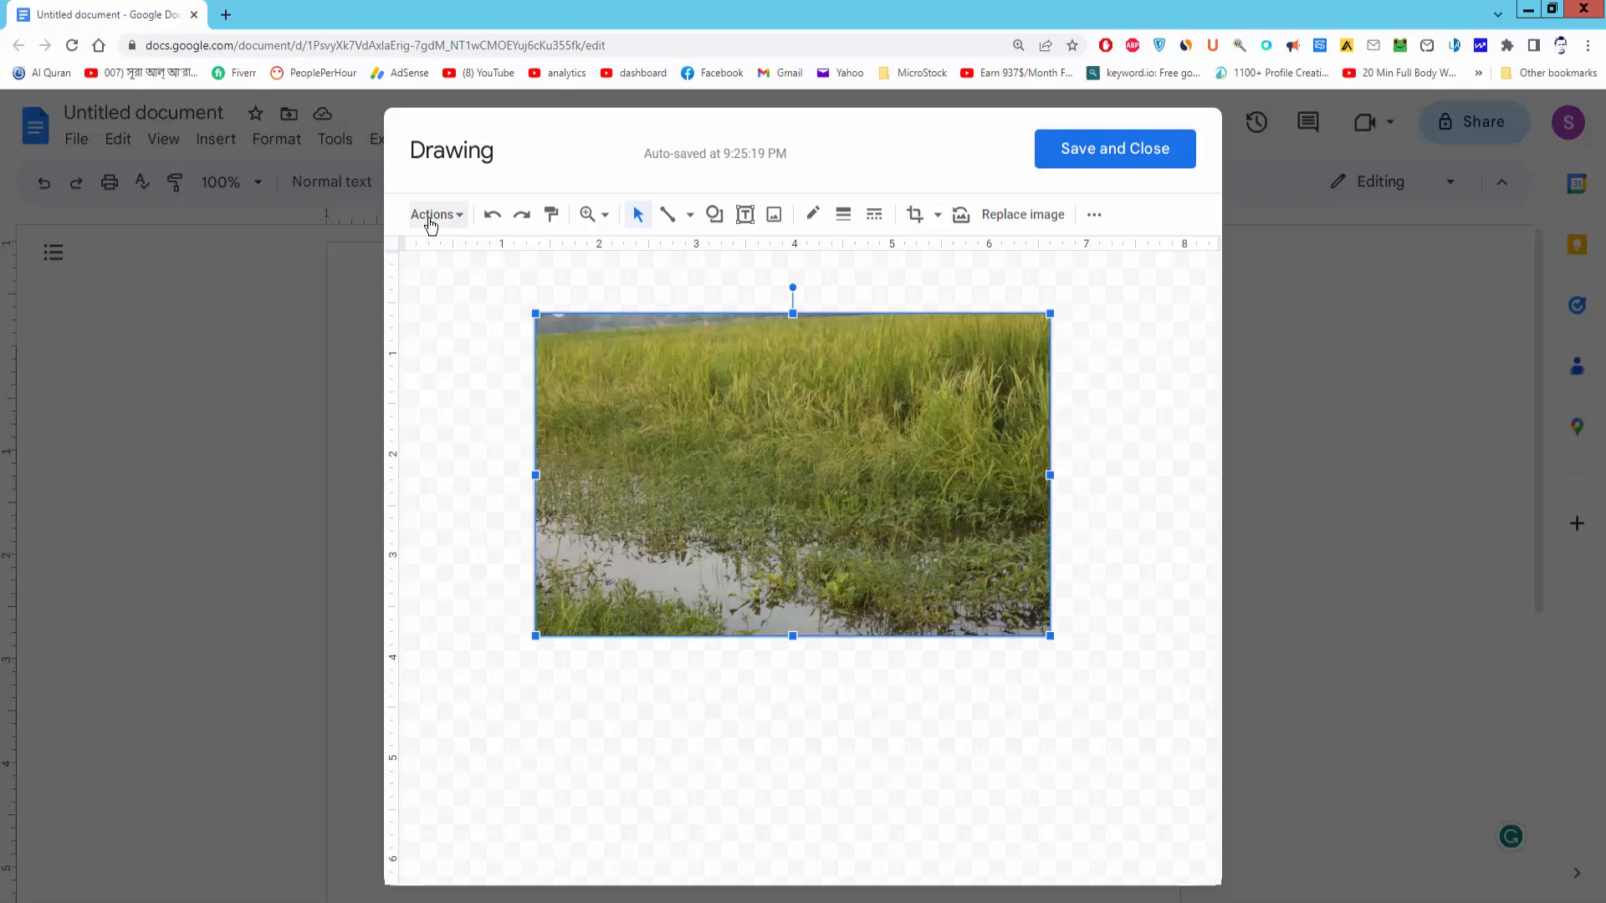
# Download the cropped drawing as a PNG image (.png).
pyautogui.click(431, 214)
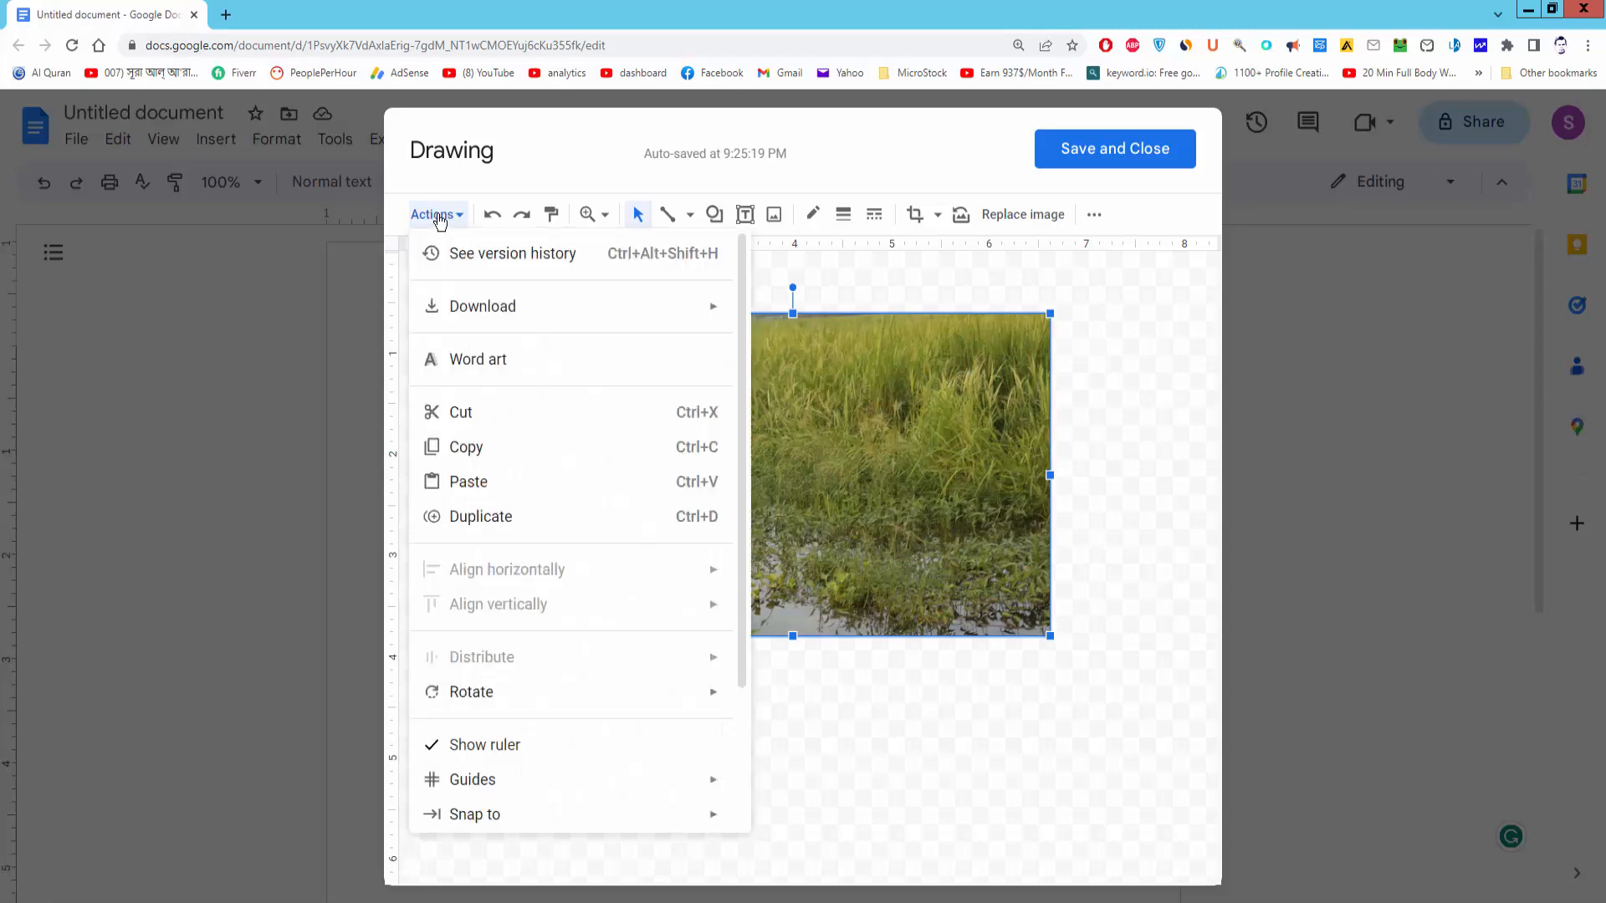
pyautogui.moveTo(531, 340)
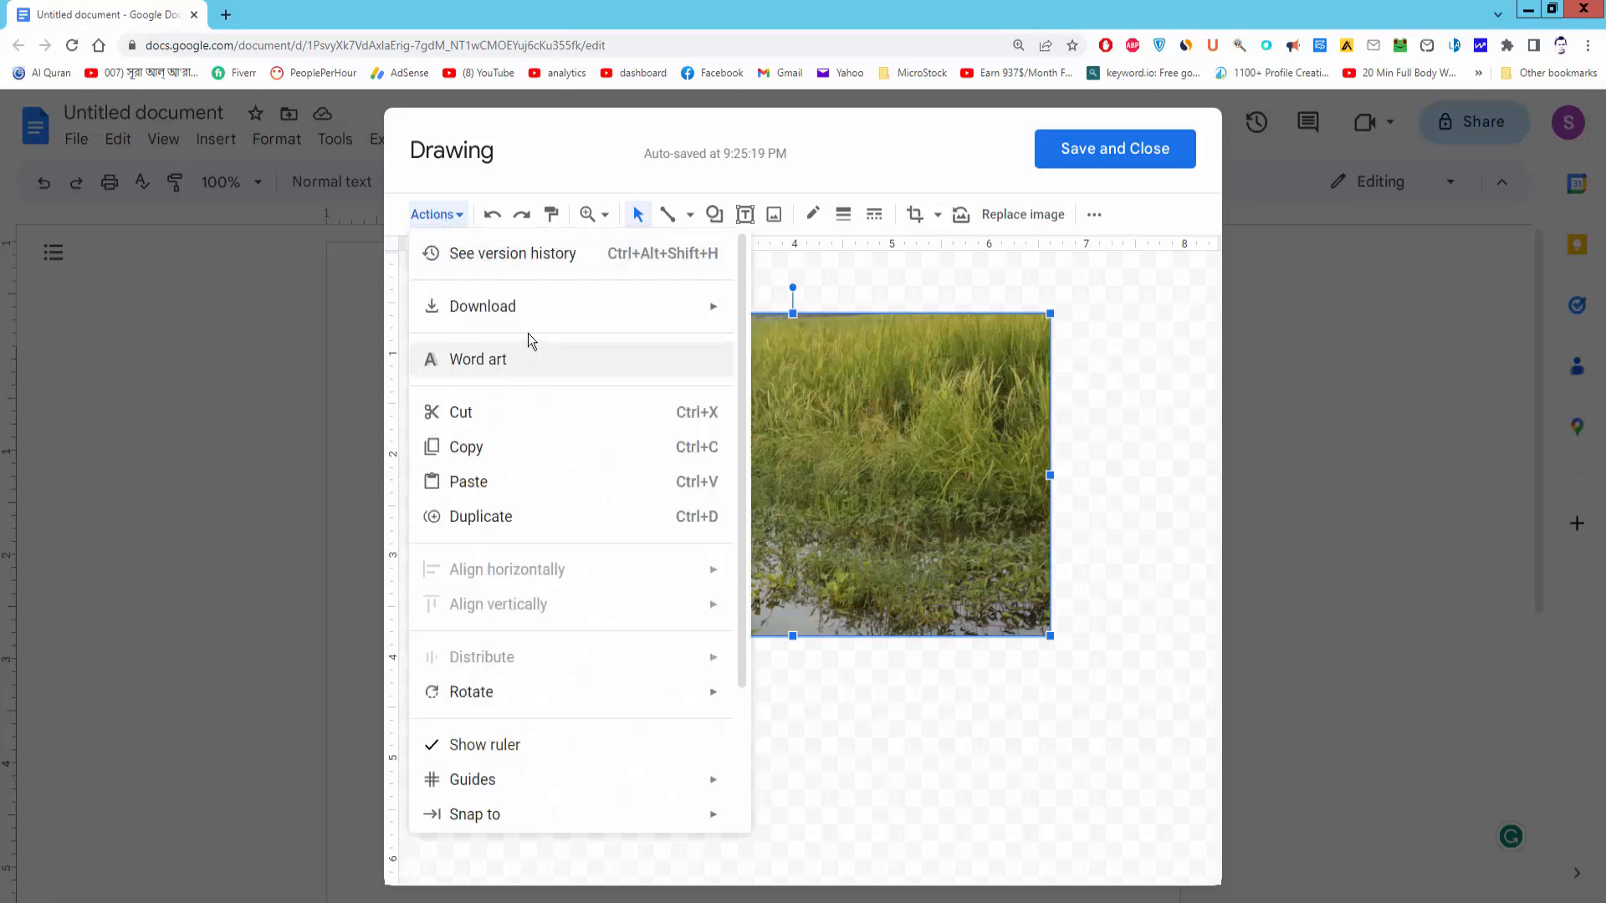
pyautogui.click(482, 306)
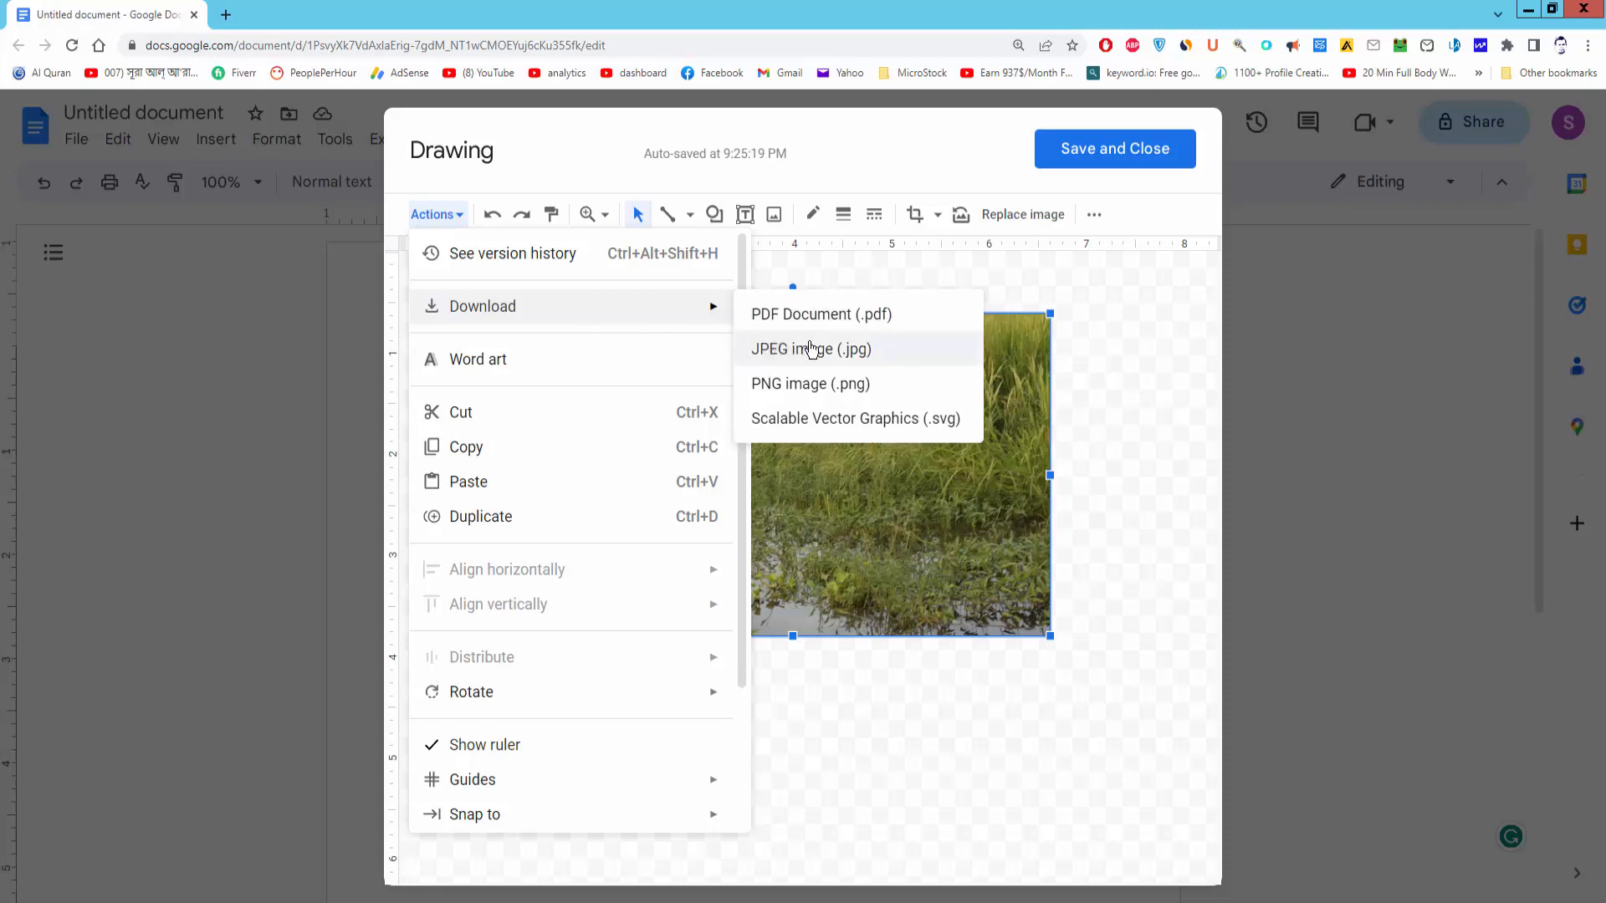
pyautogui.moveTo(811, 383)
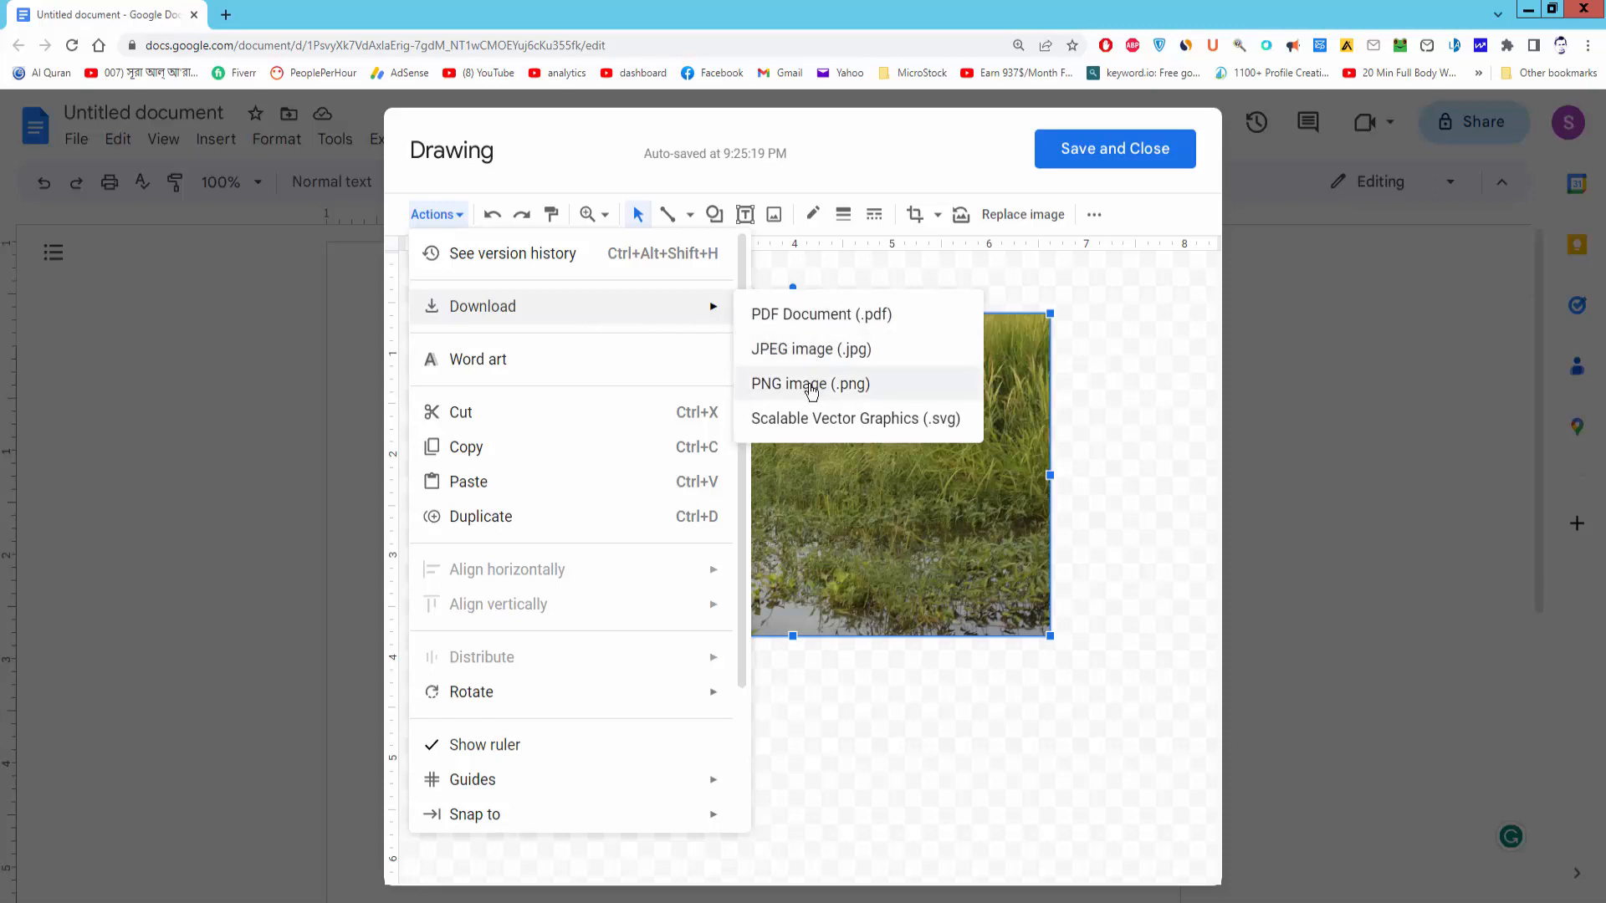
pyautogui.click(809, 383)
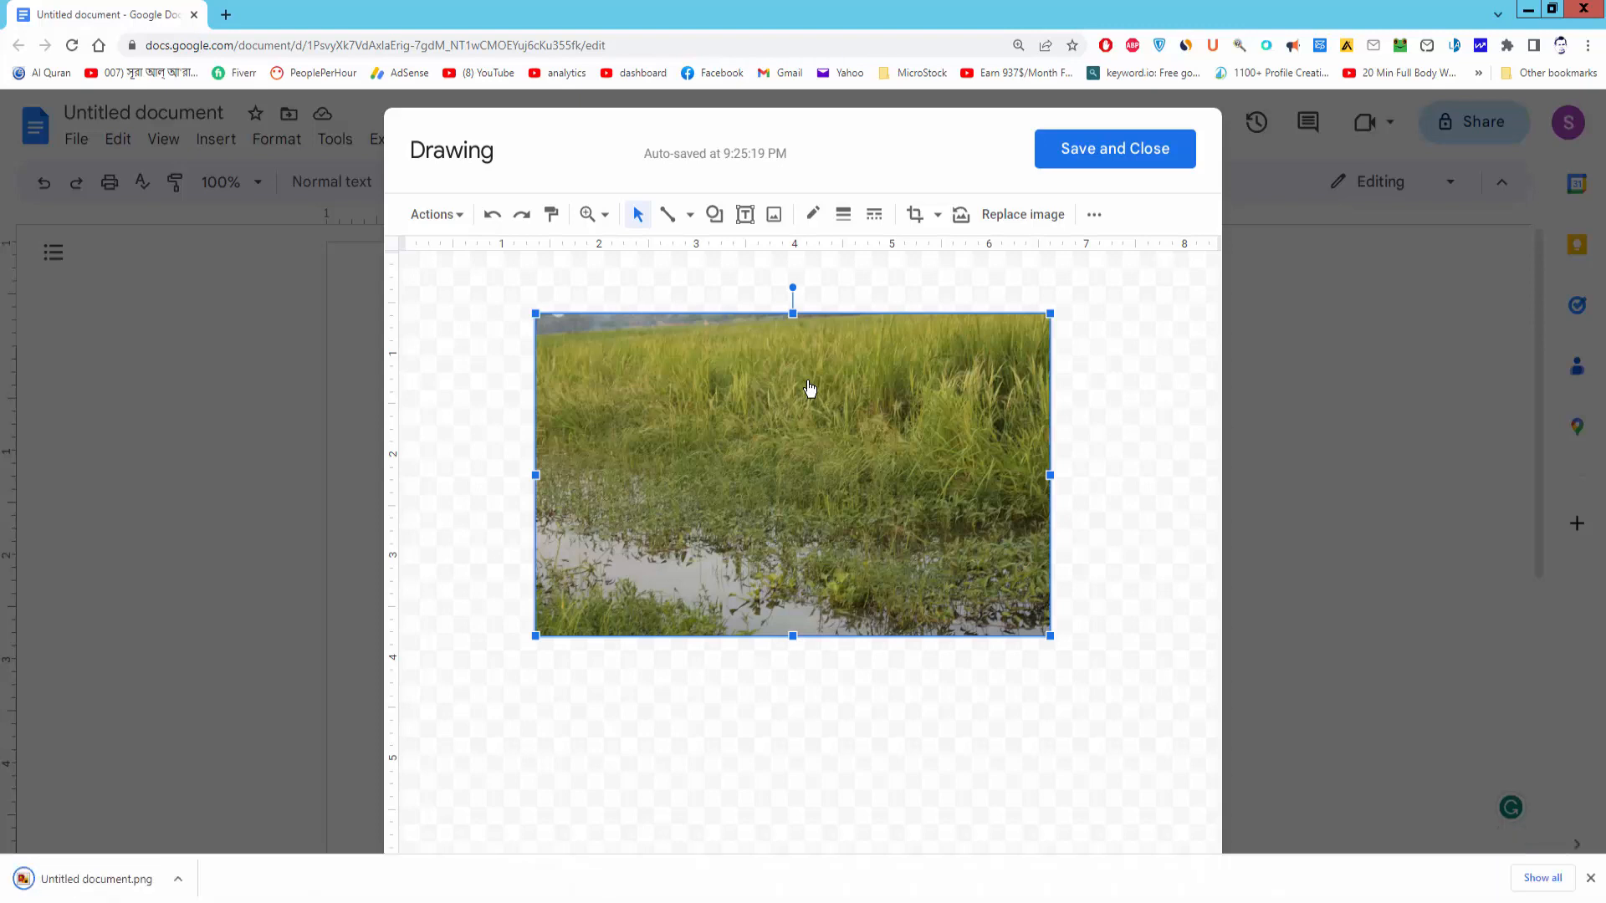
pyautogui.moveTo(183, 833)
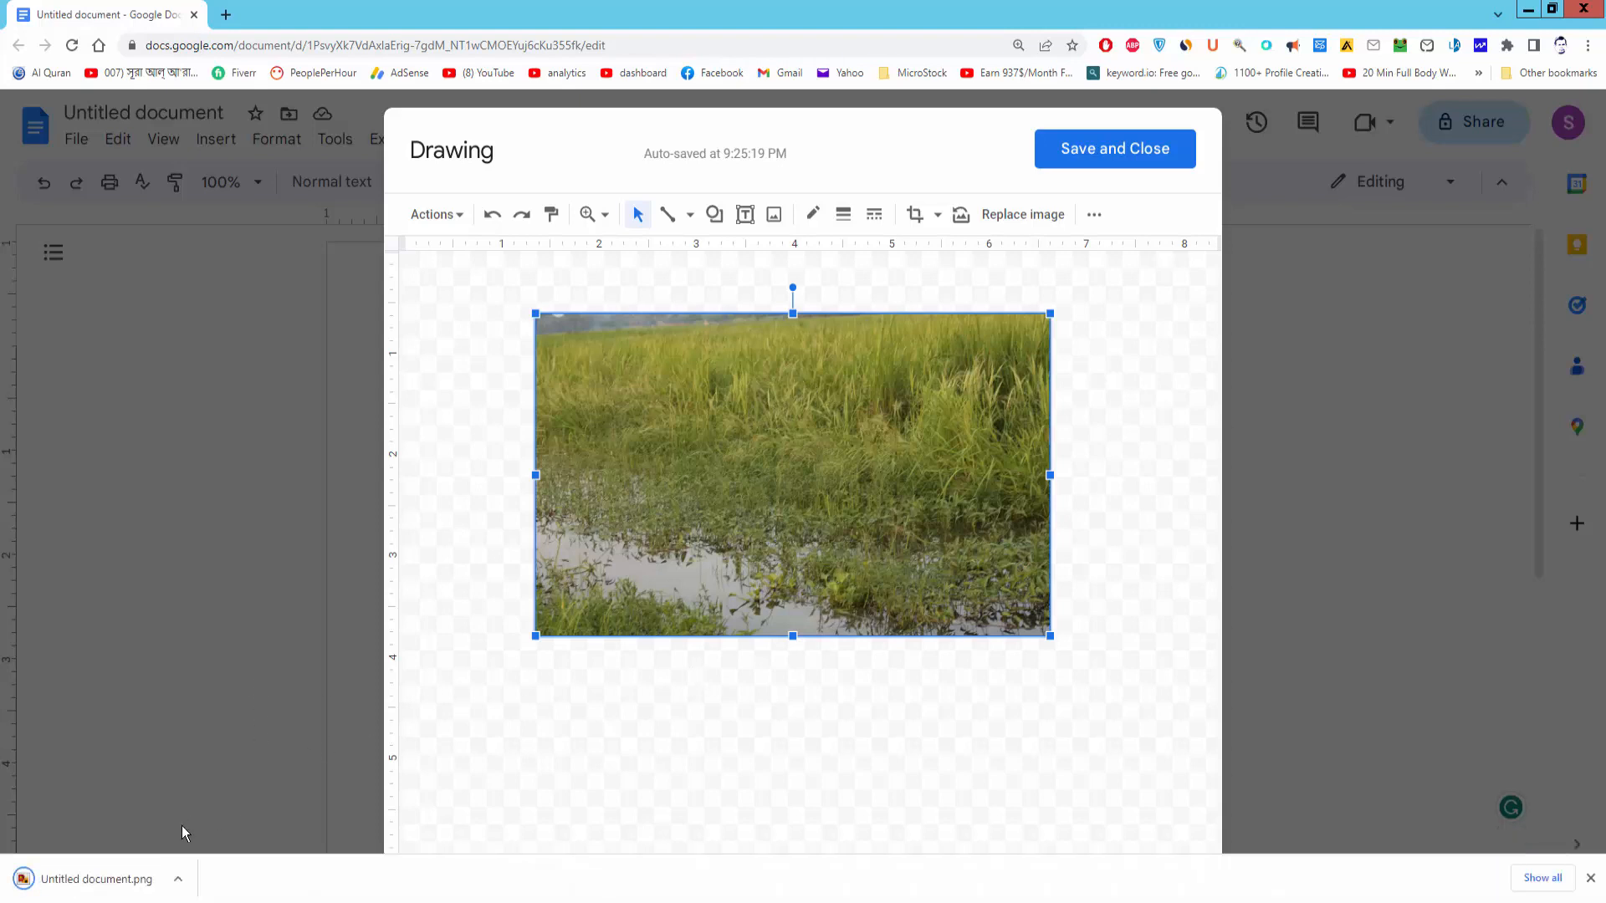
pyautogui.moveTo(86, 883)
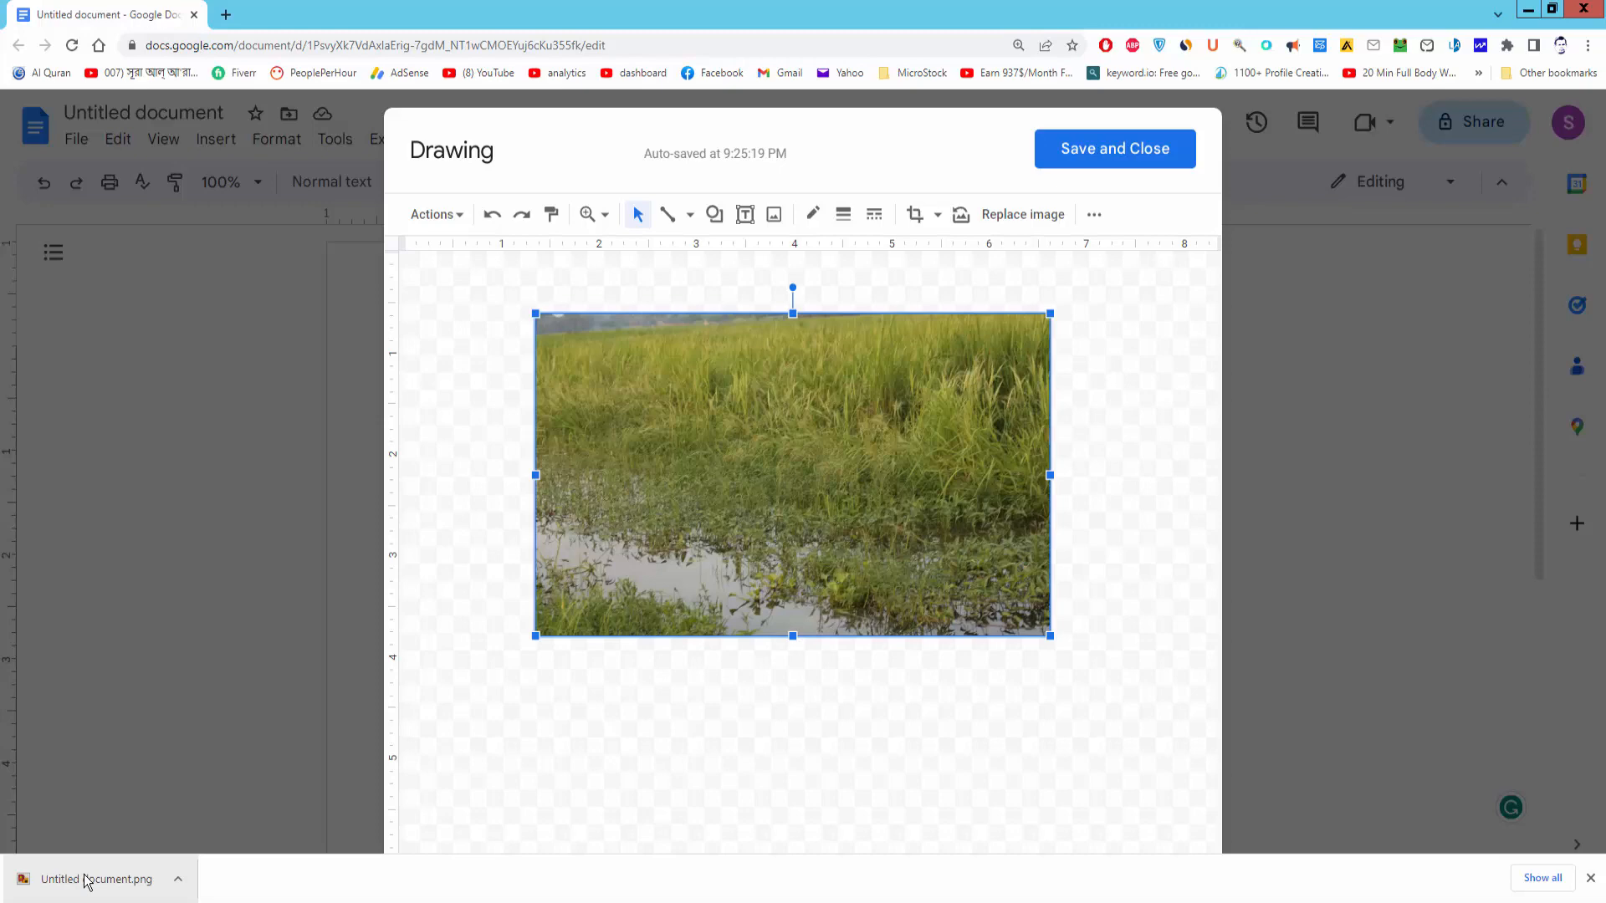
# View the downloaded rice field PNG in Windows Photo Viewer, then close it.
pyautogui.click(96, 879)
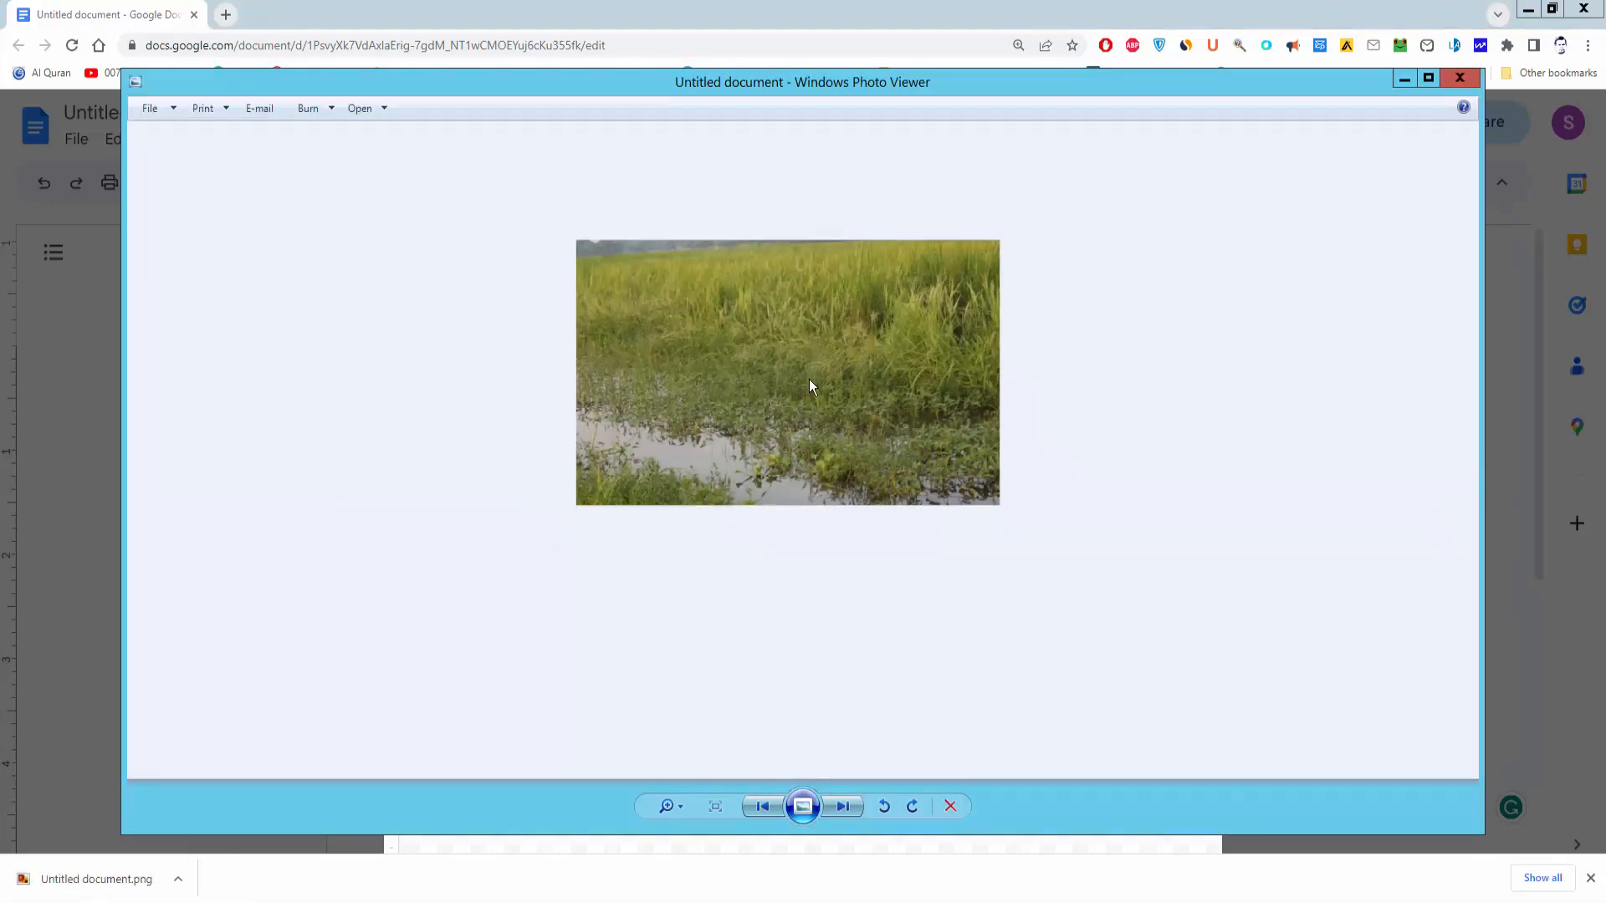
pyautogui.click(715, 806)
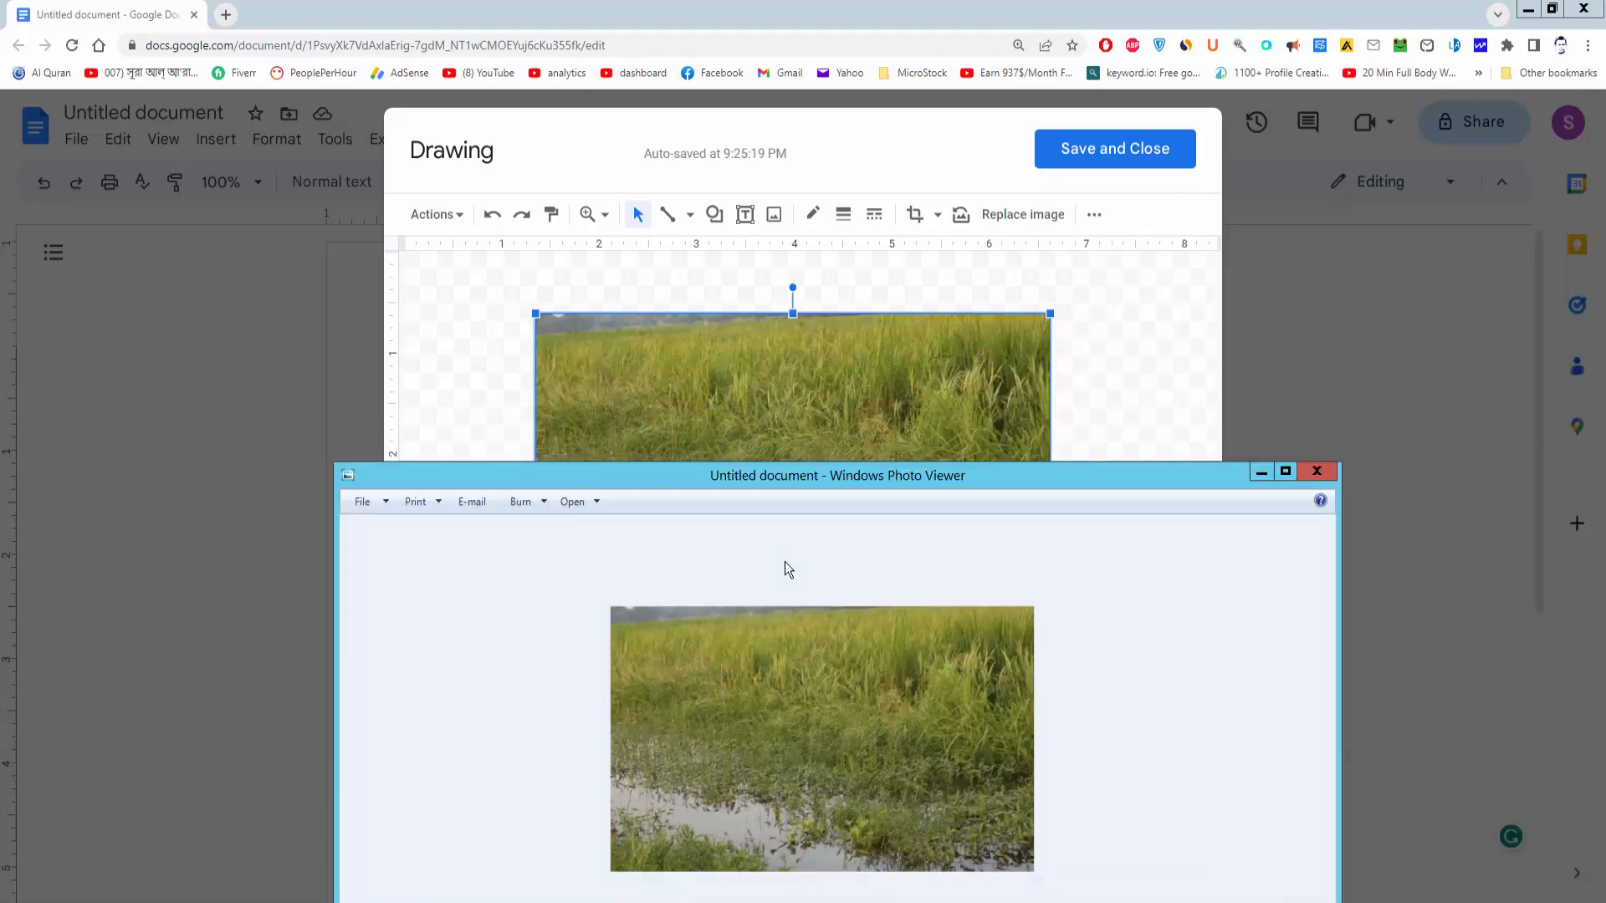
pyautogui.click(1315, 471)
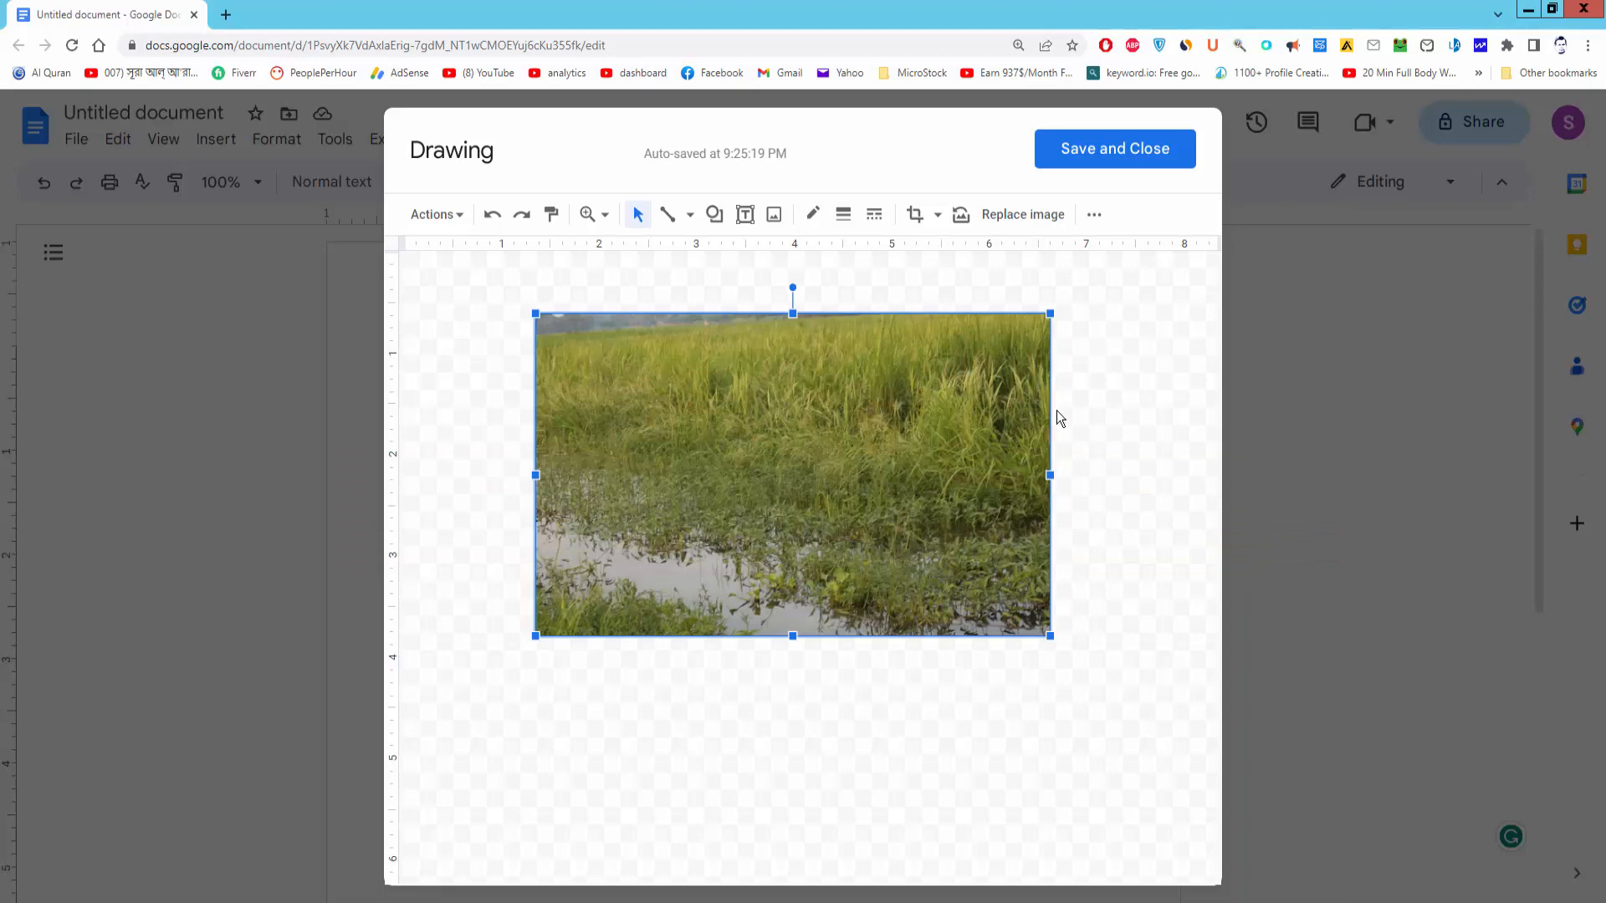
# Delete the rice field photo and insert IMG_2129.jpg from Drive in its place.
pyautogui.press('Delete')
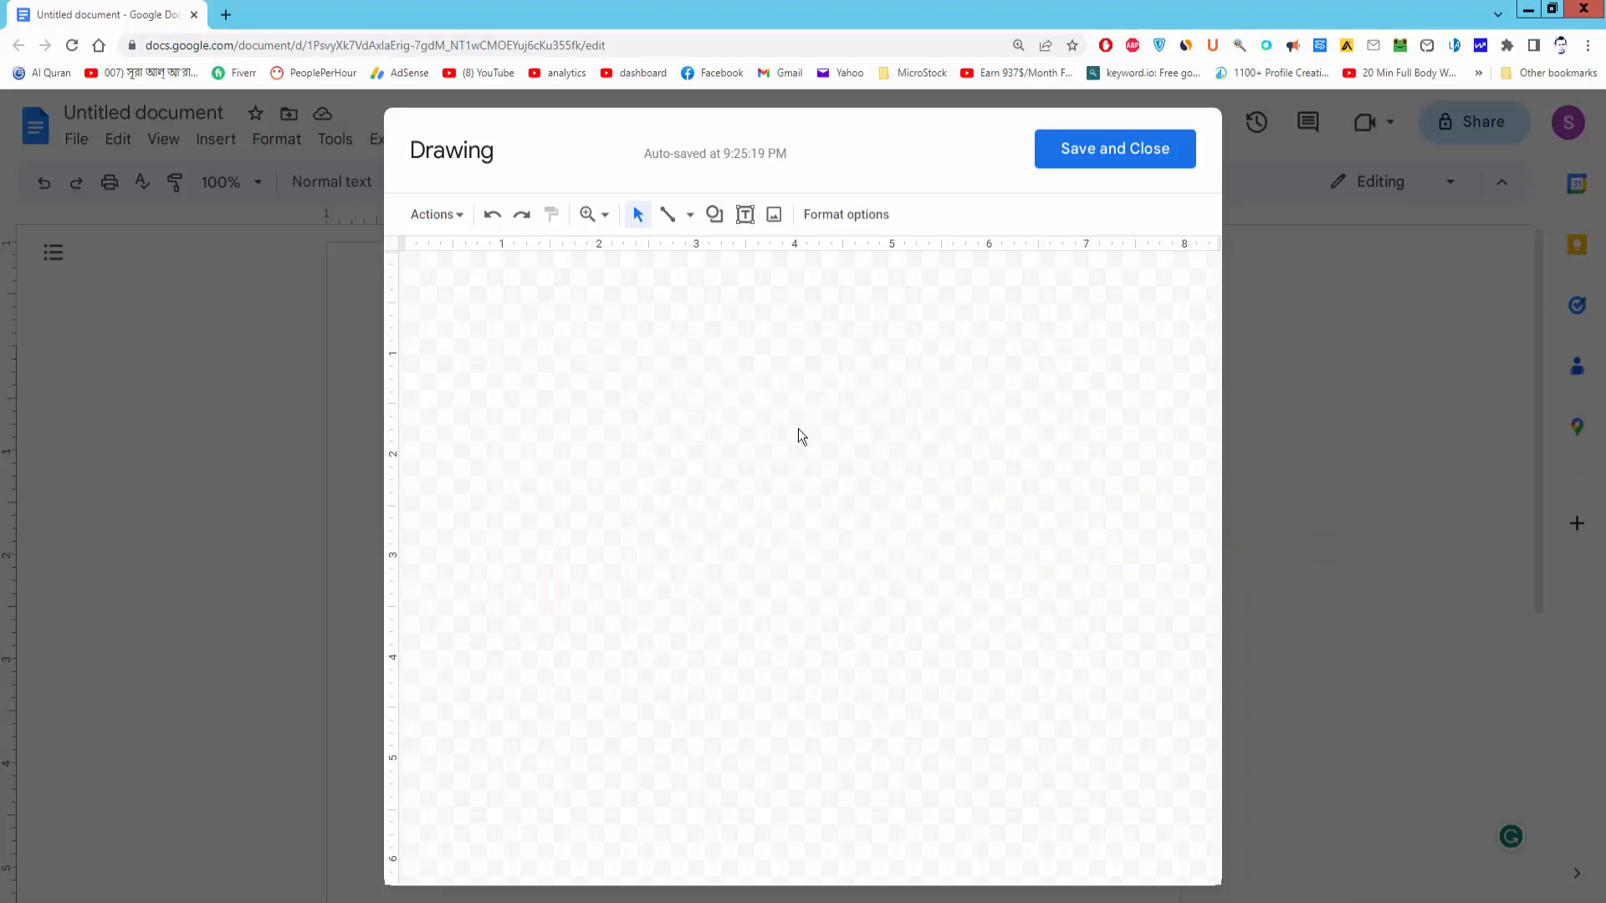
pyautogui.moveTo(841, 547)
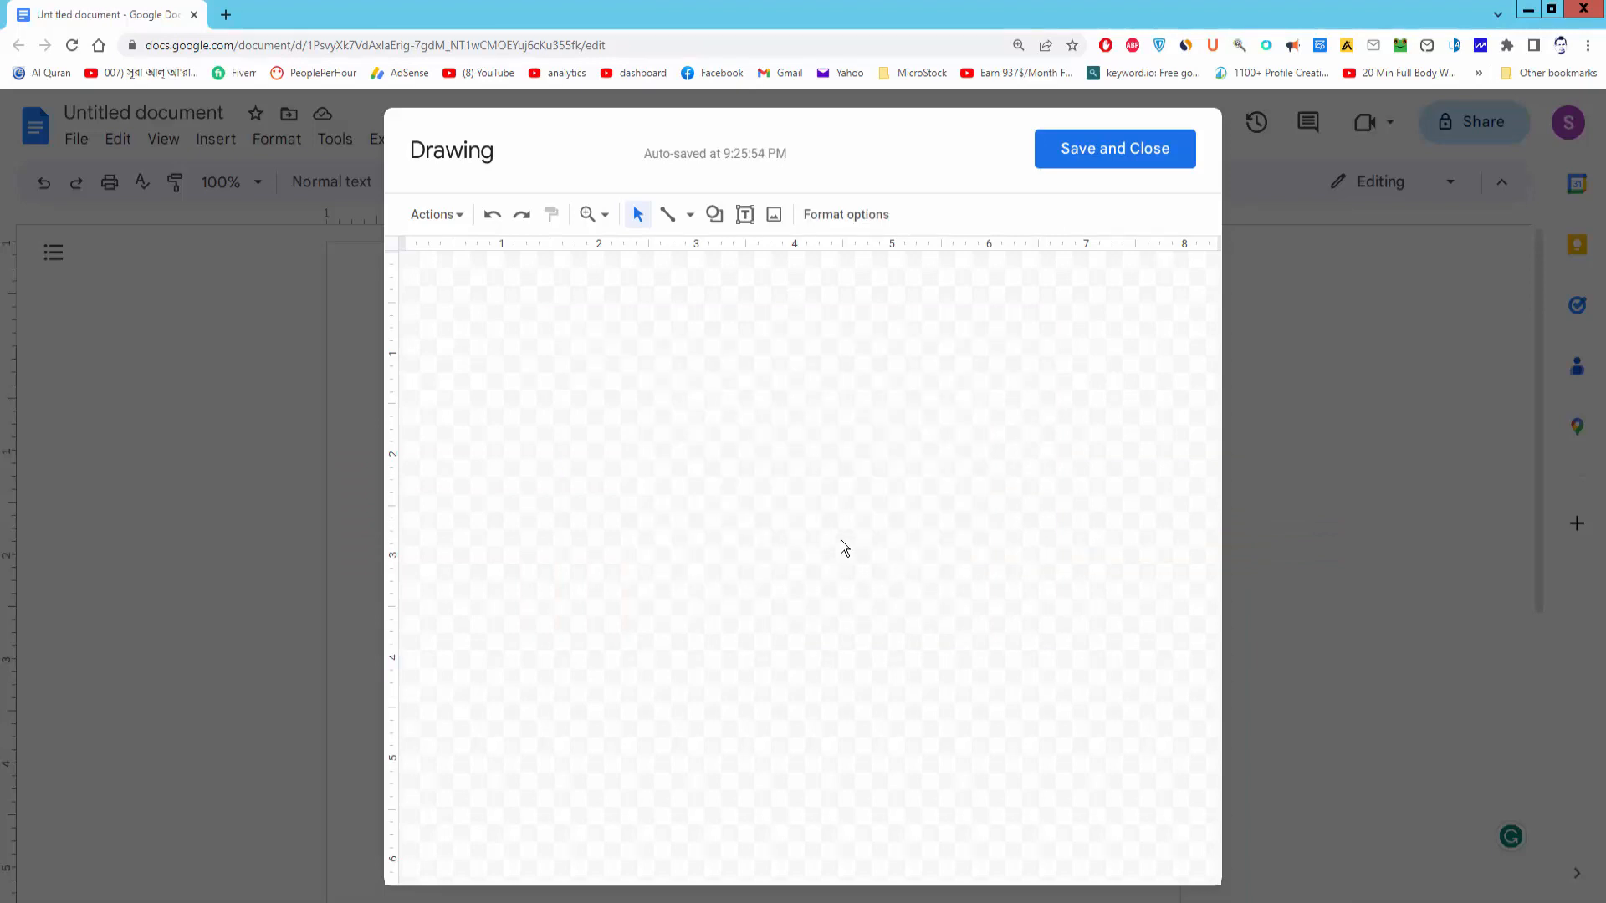
pyautogui.moveTo(789, 253)
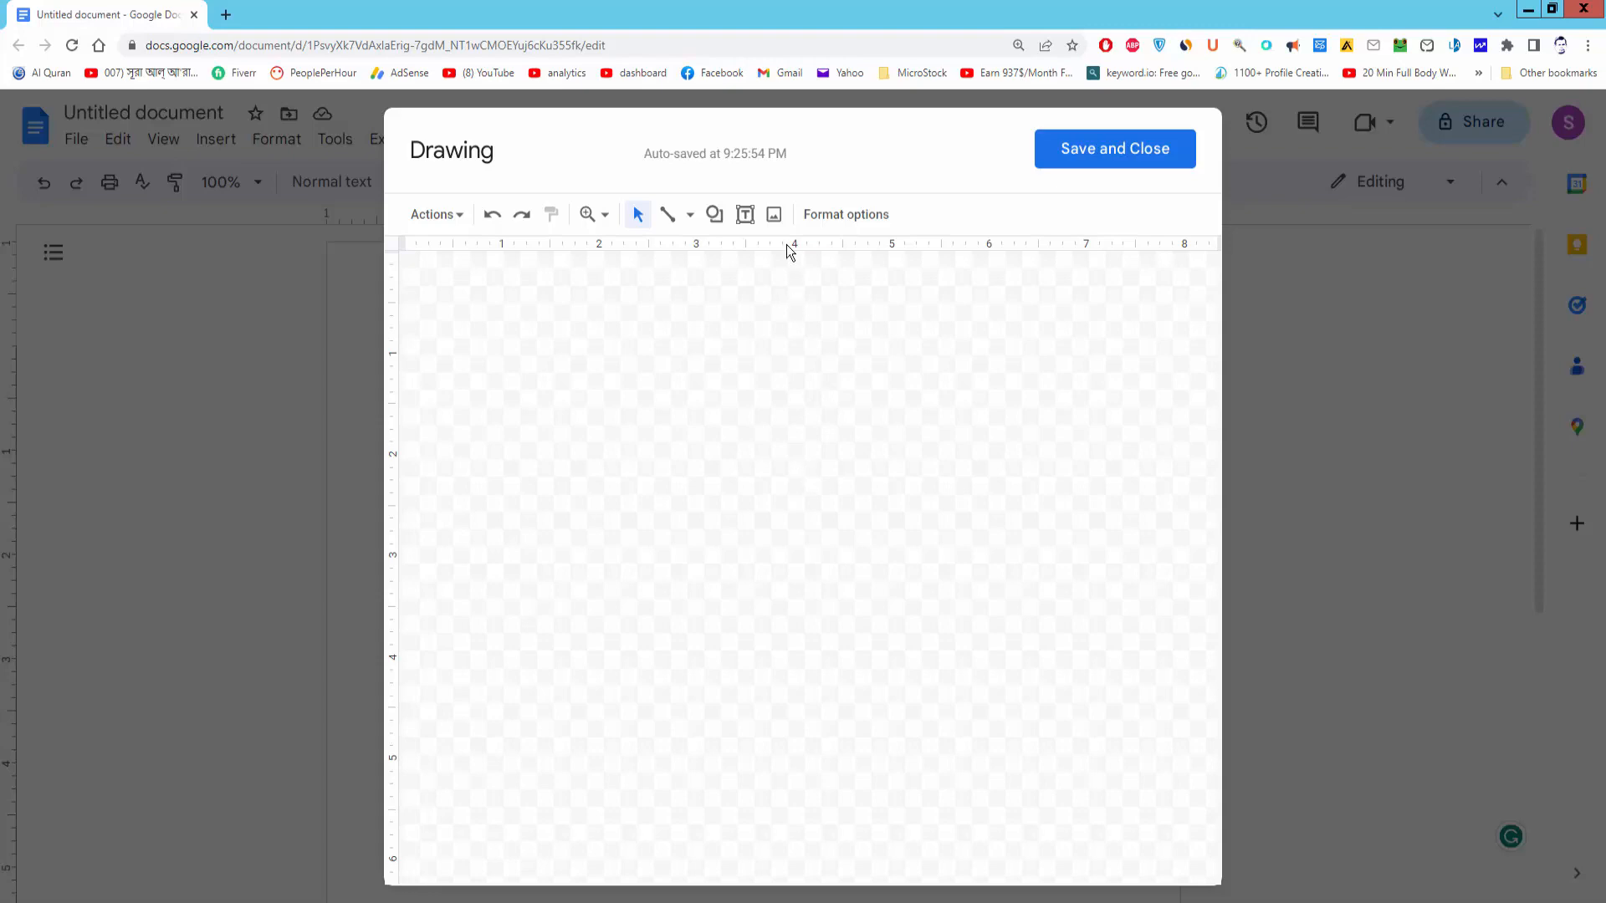
pyautogui.click(773, 214)
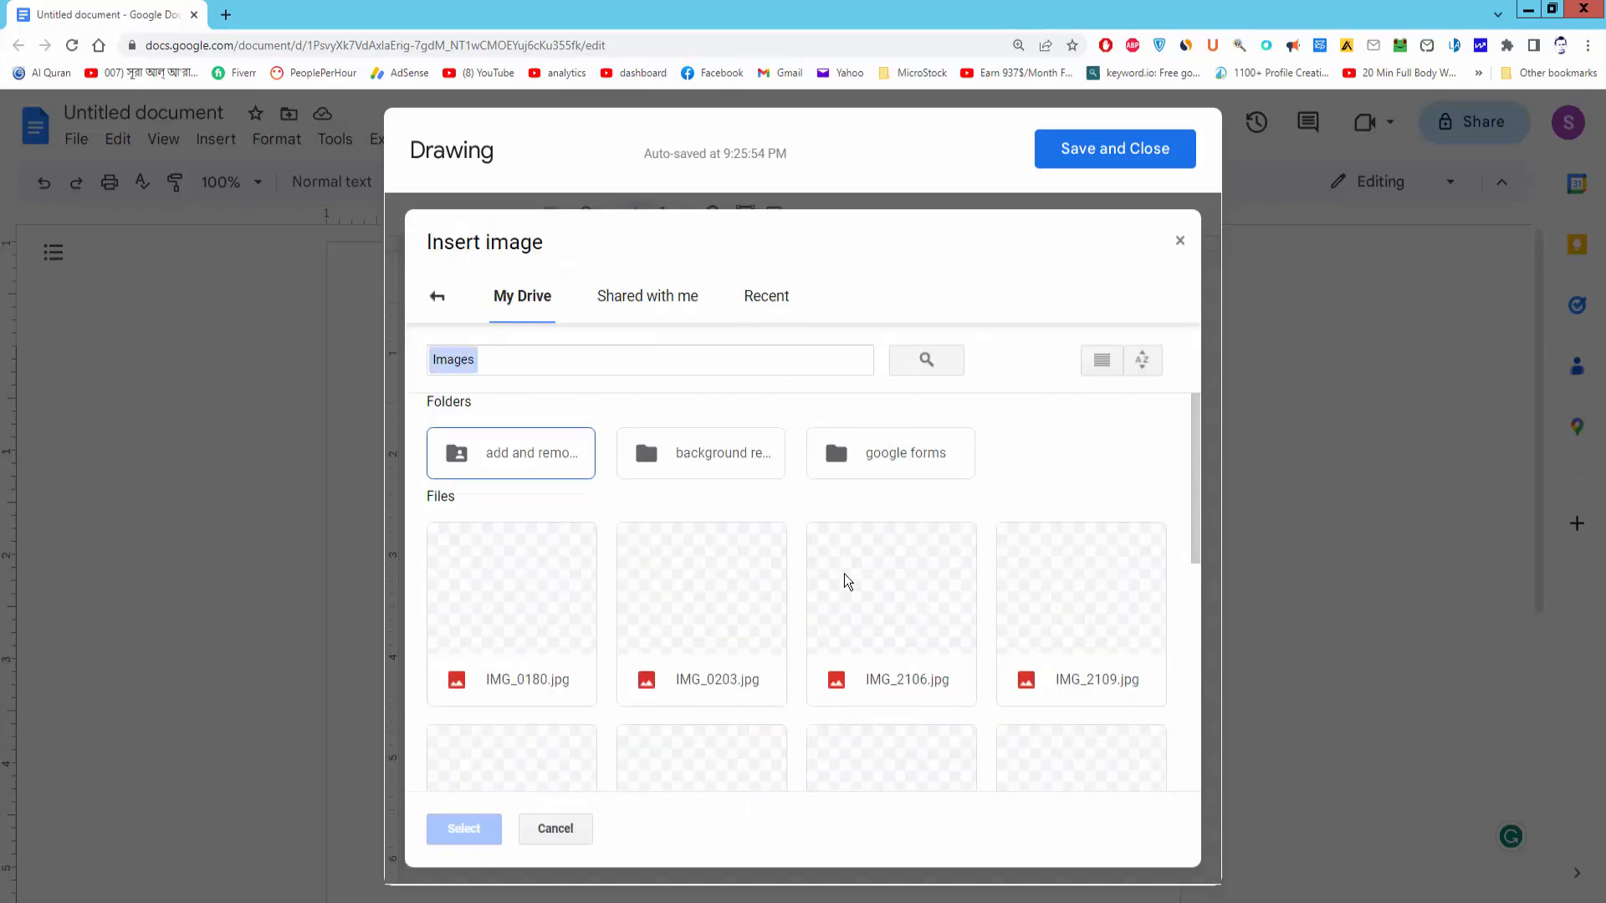
pyautogui.scroll(-3)
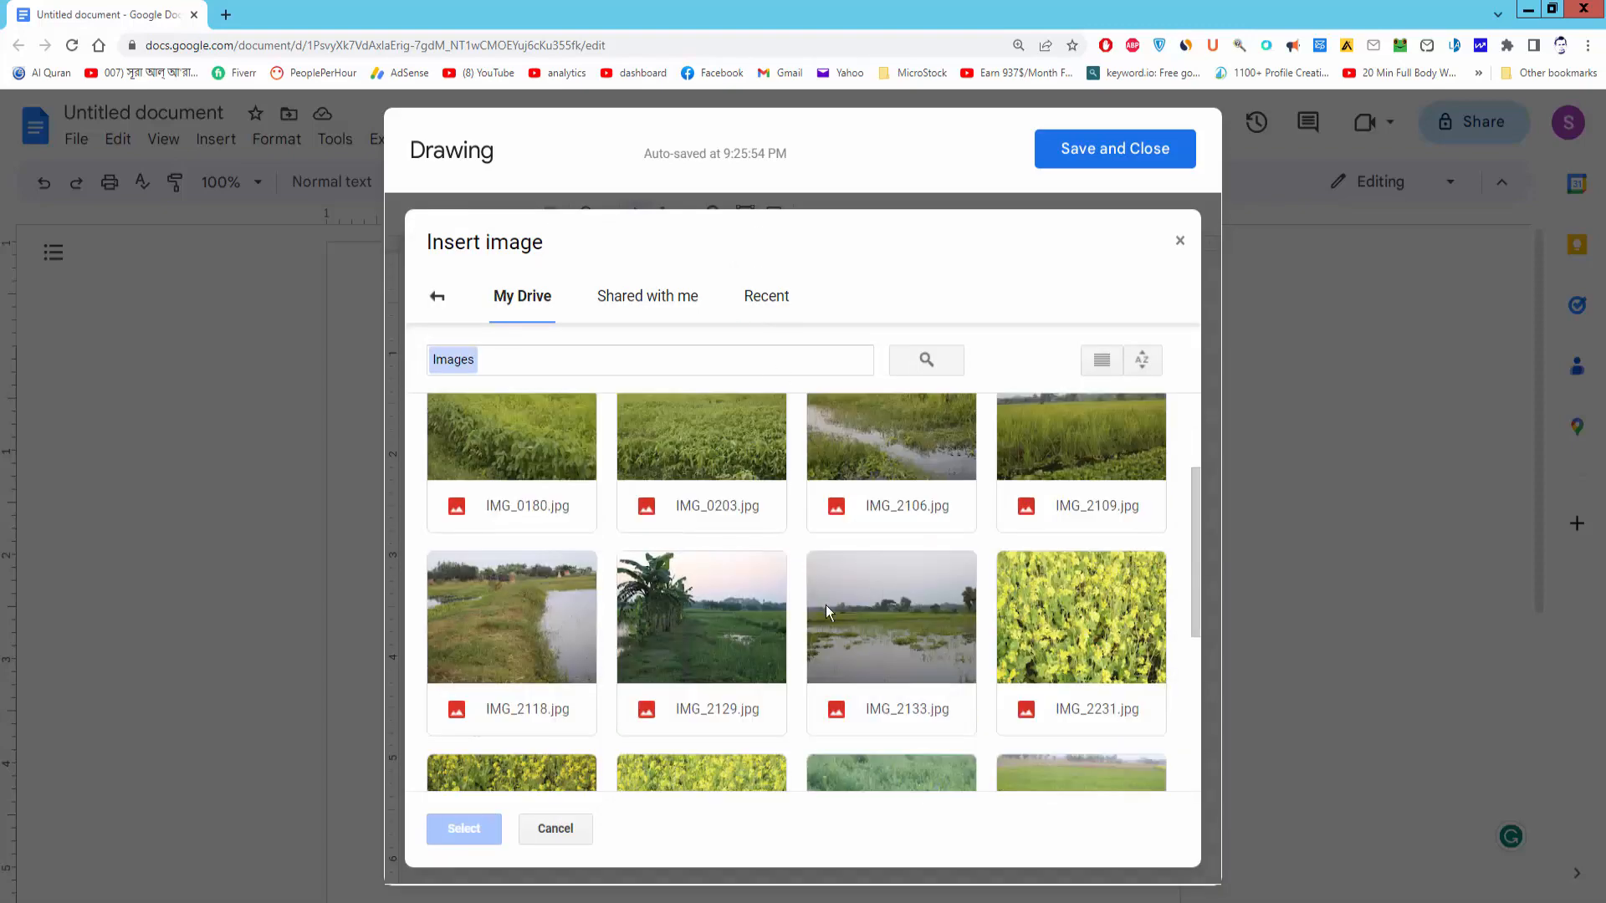
pyautogui.click(701, 617)
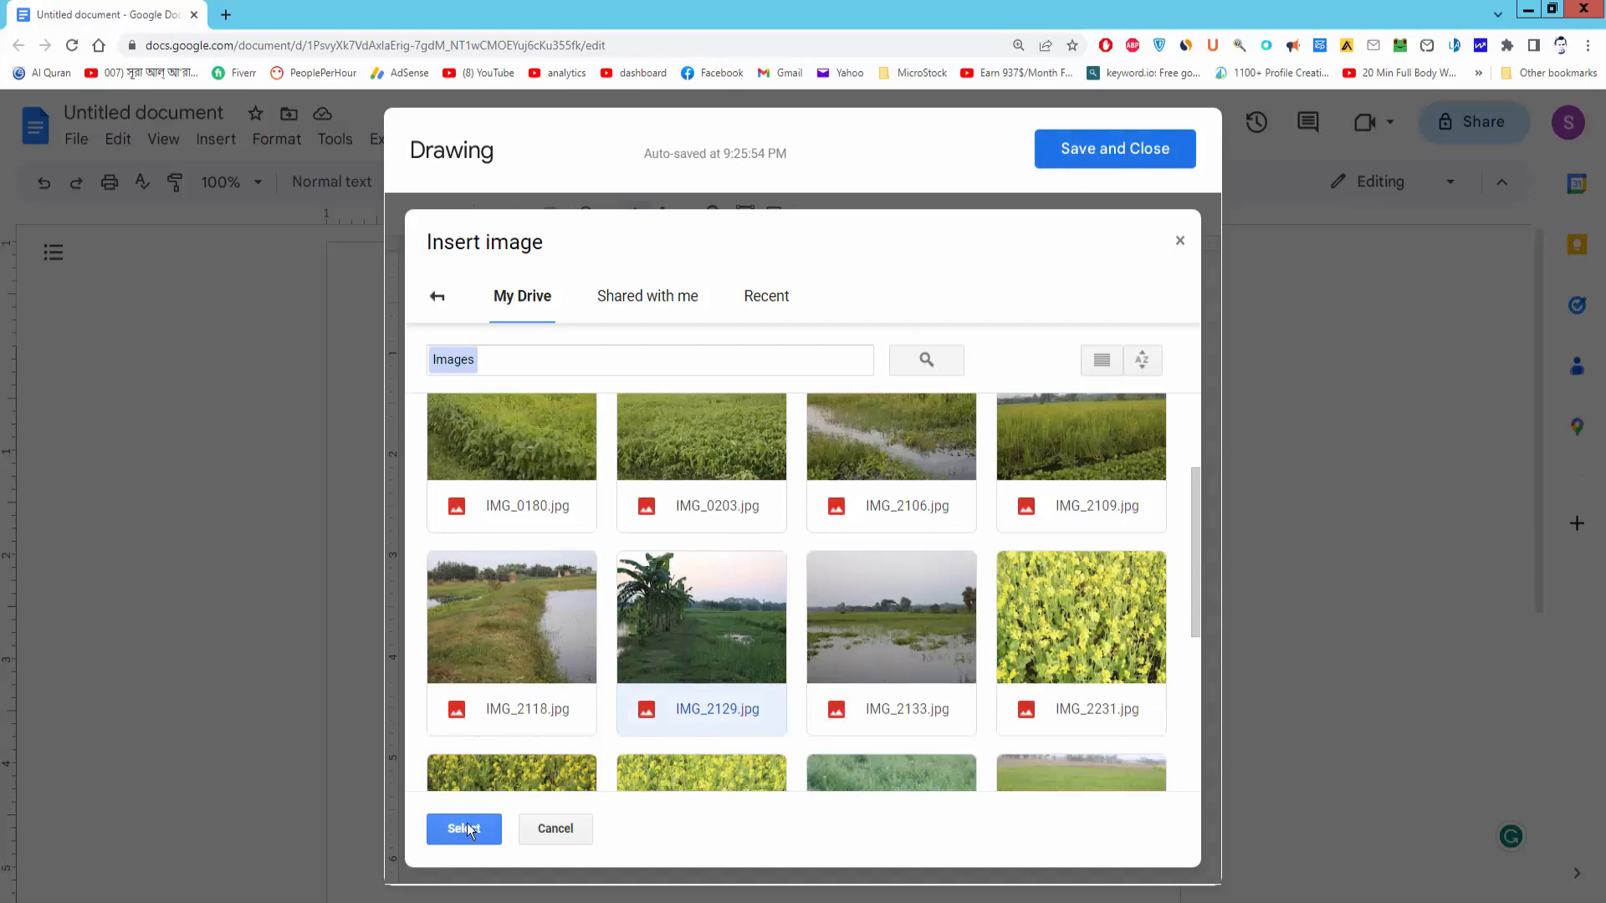
pyautogui.click(463, 829)
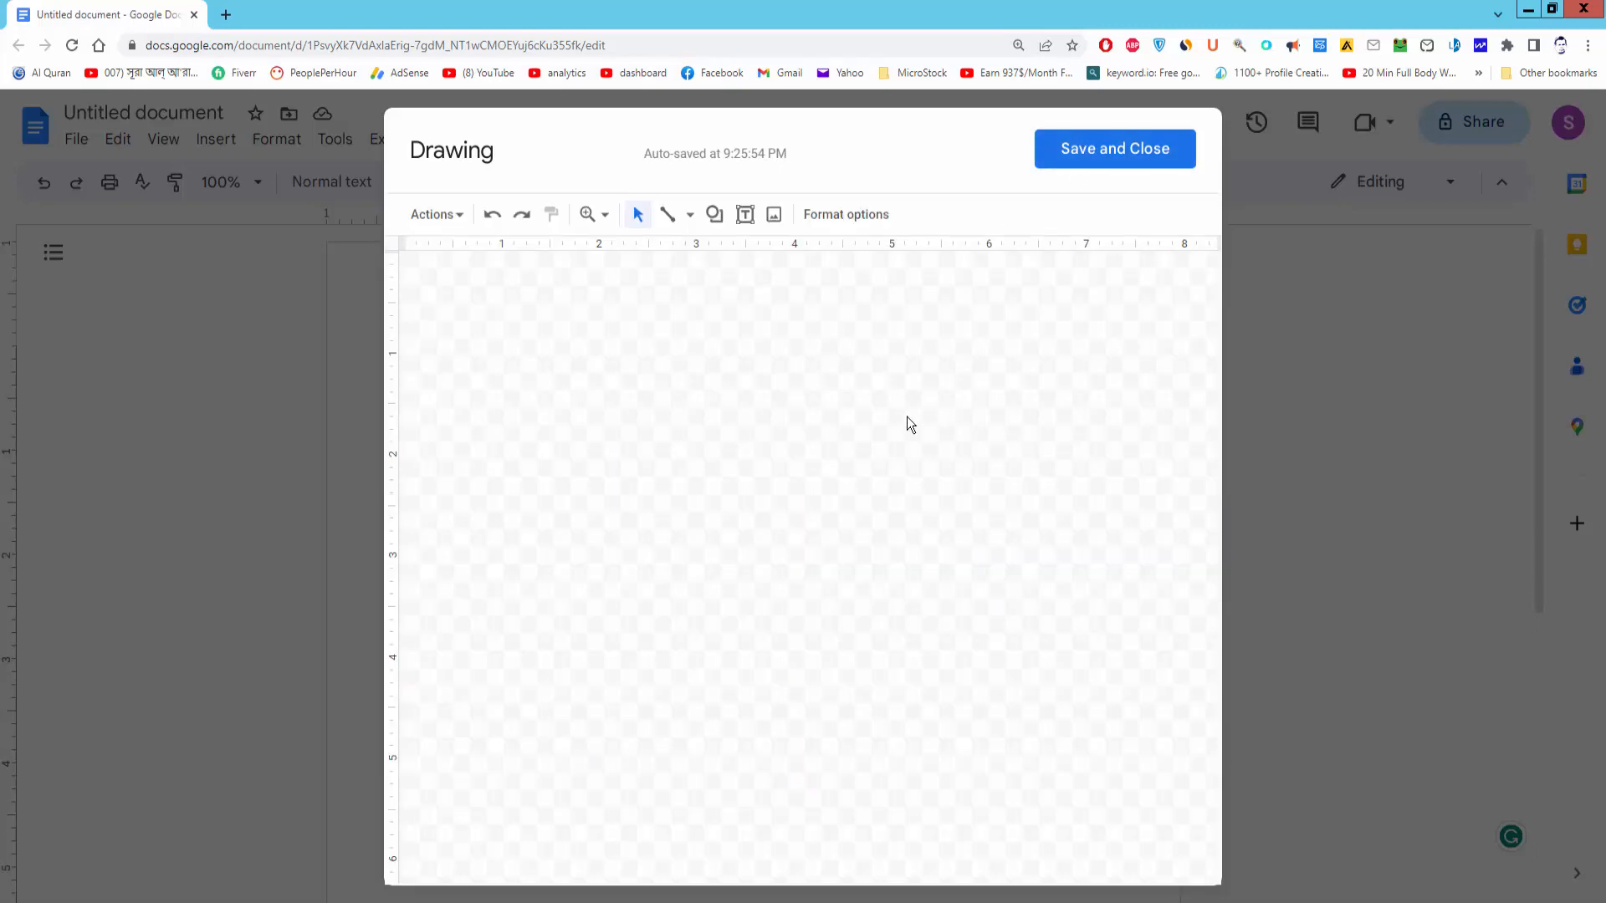
pyautogui.click(773, 214)
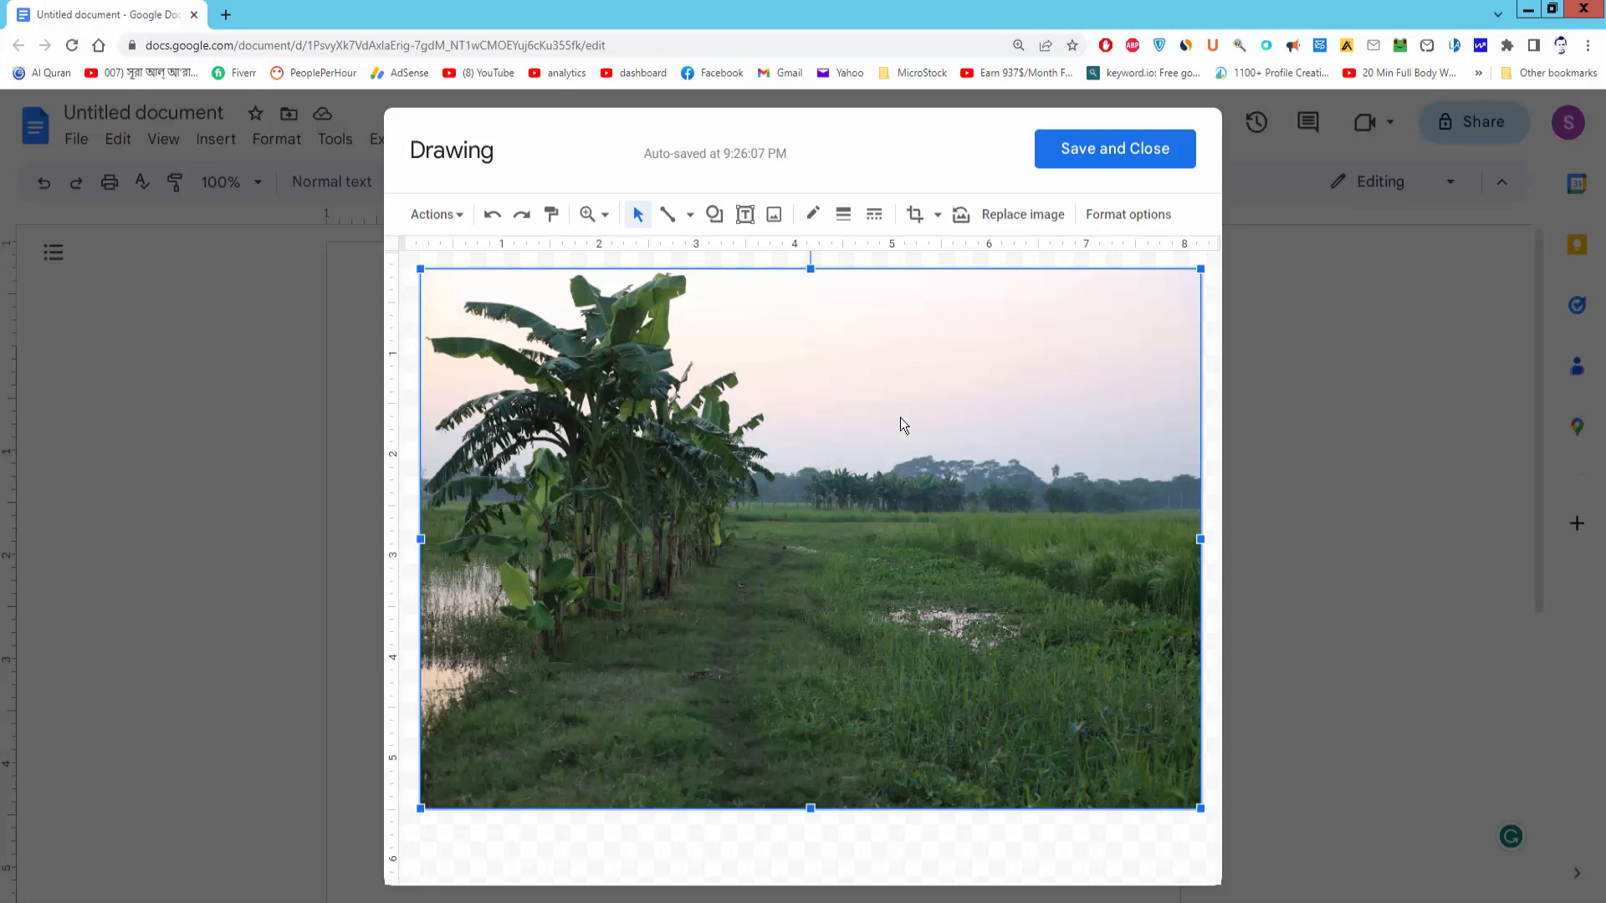
pyautogui.moveTo(942, 246)
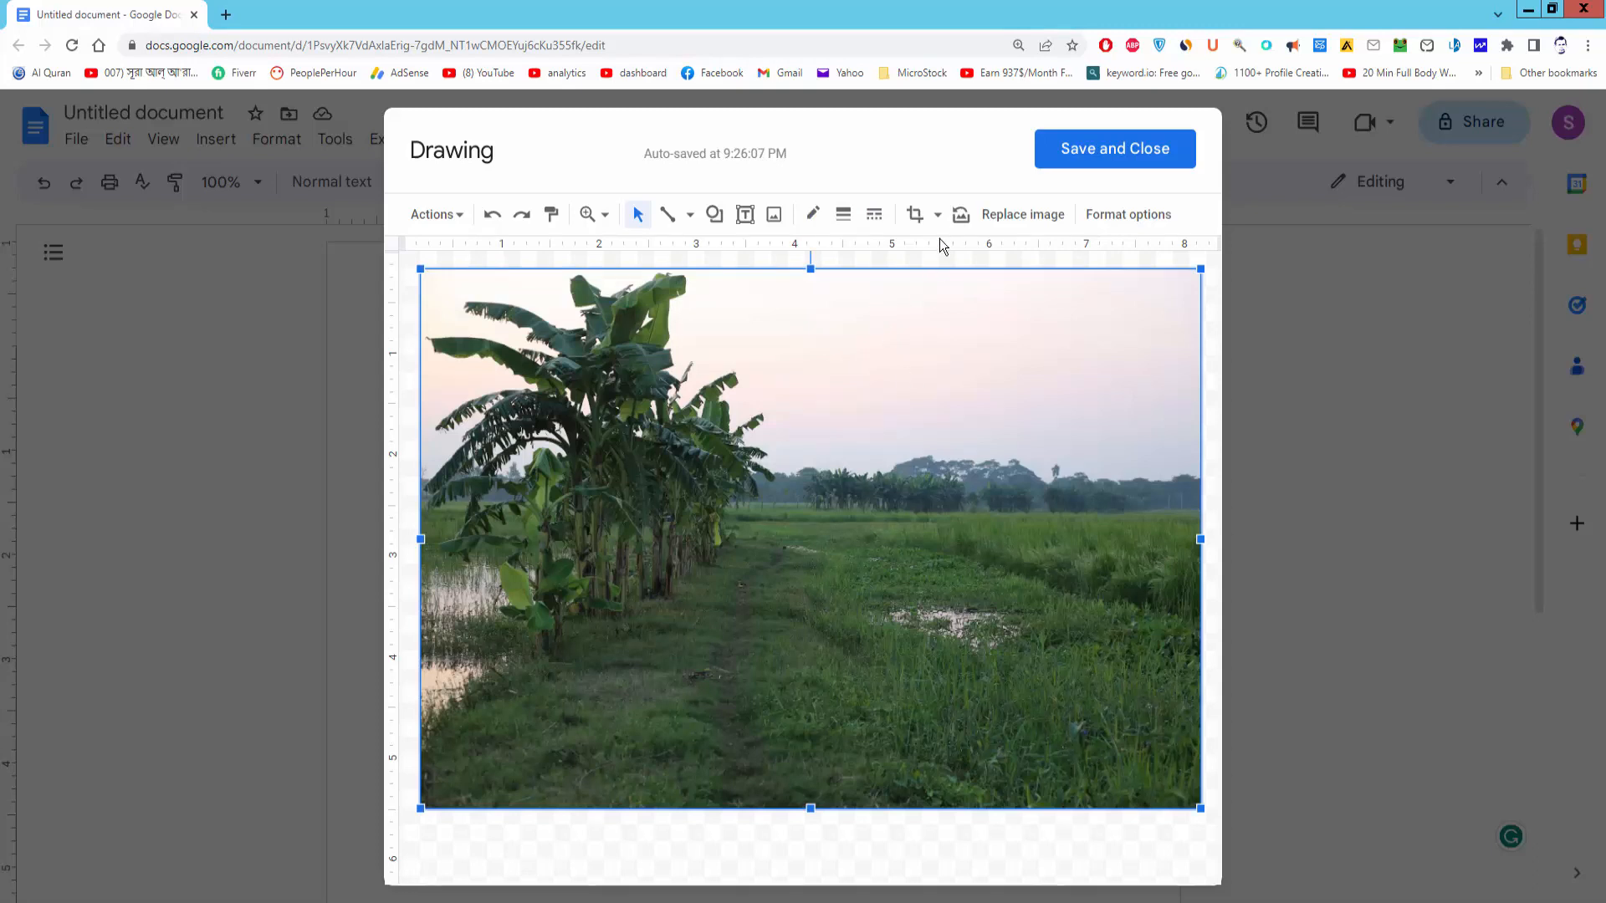
pyautogui.moveTo(912, 214)
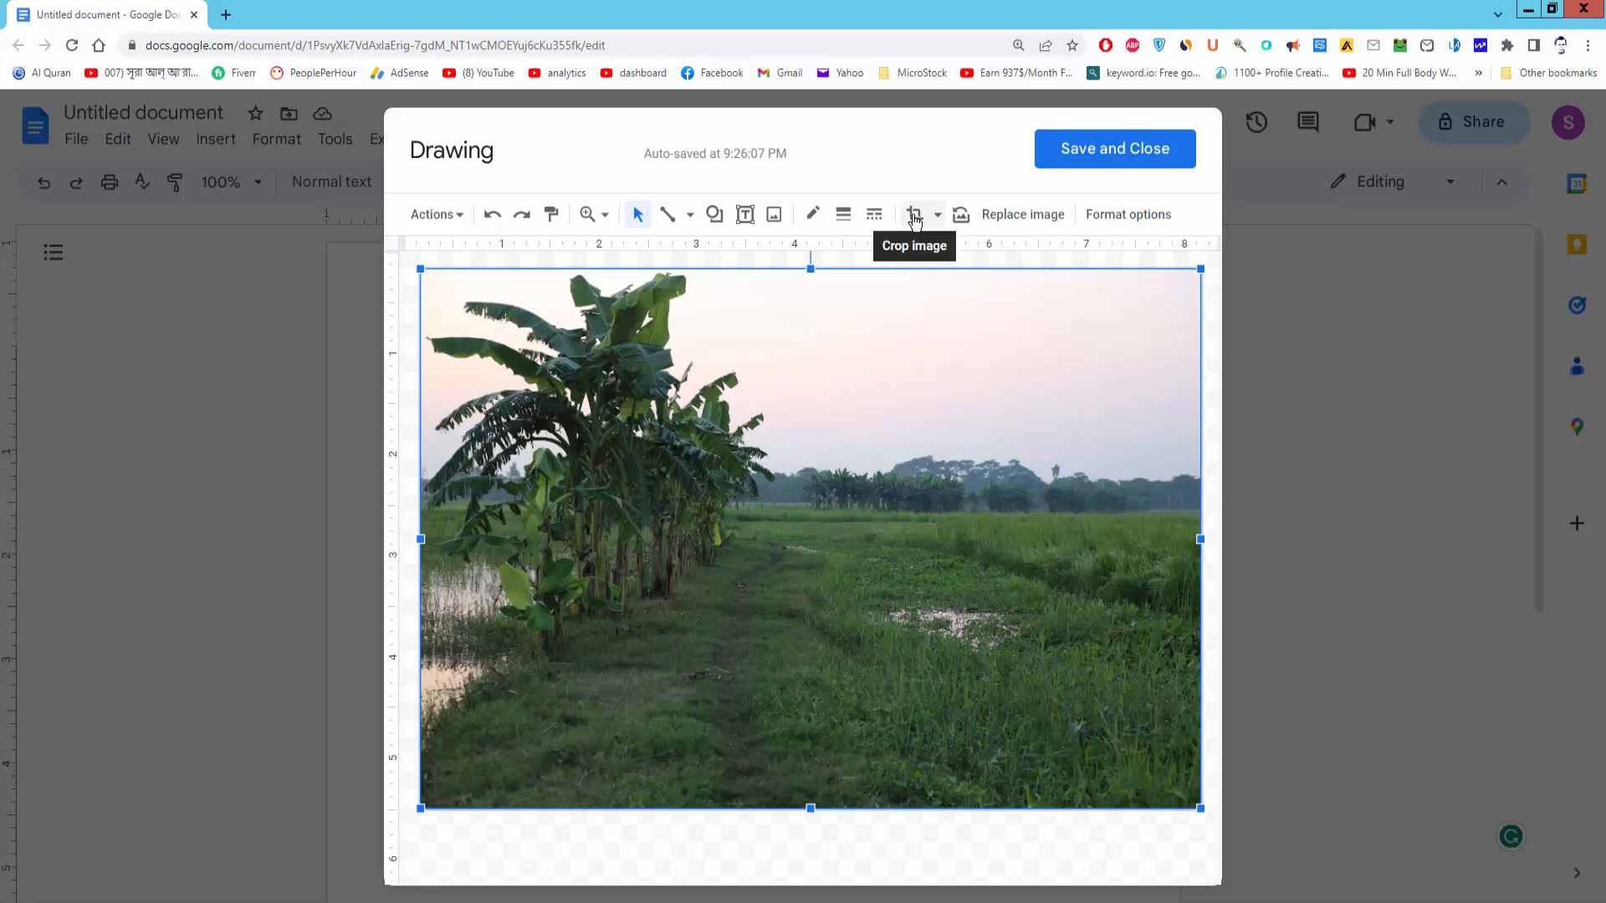
# Crop the banana tree photo to the banana plants on the left.
pyautogui.click(914, 214)
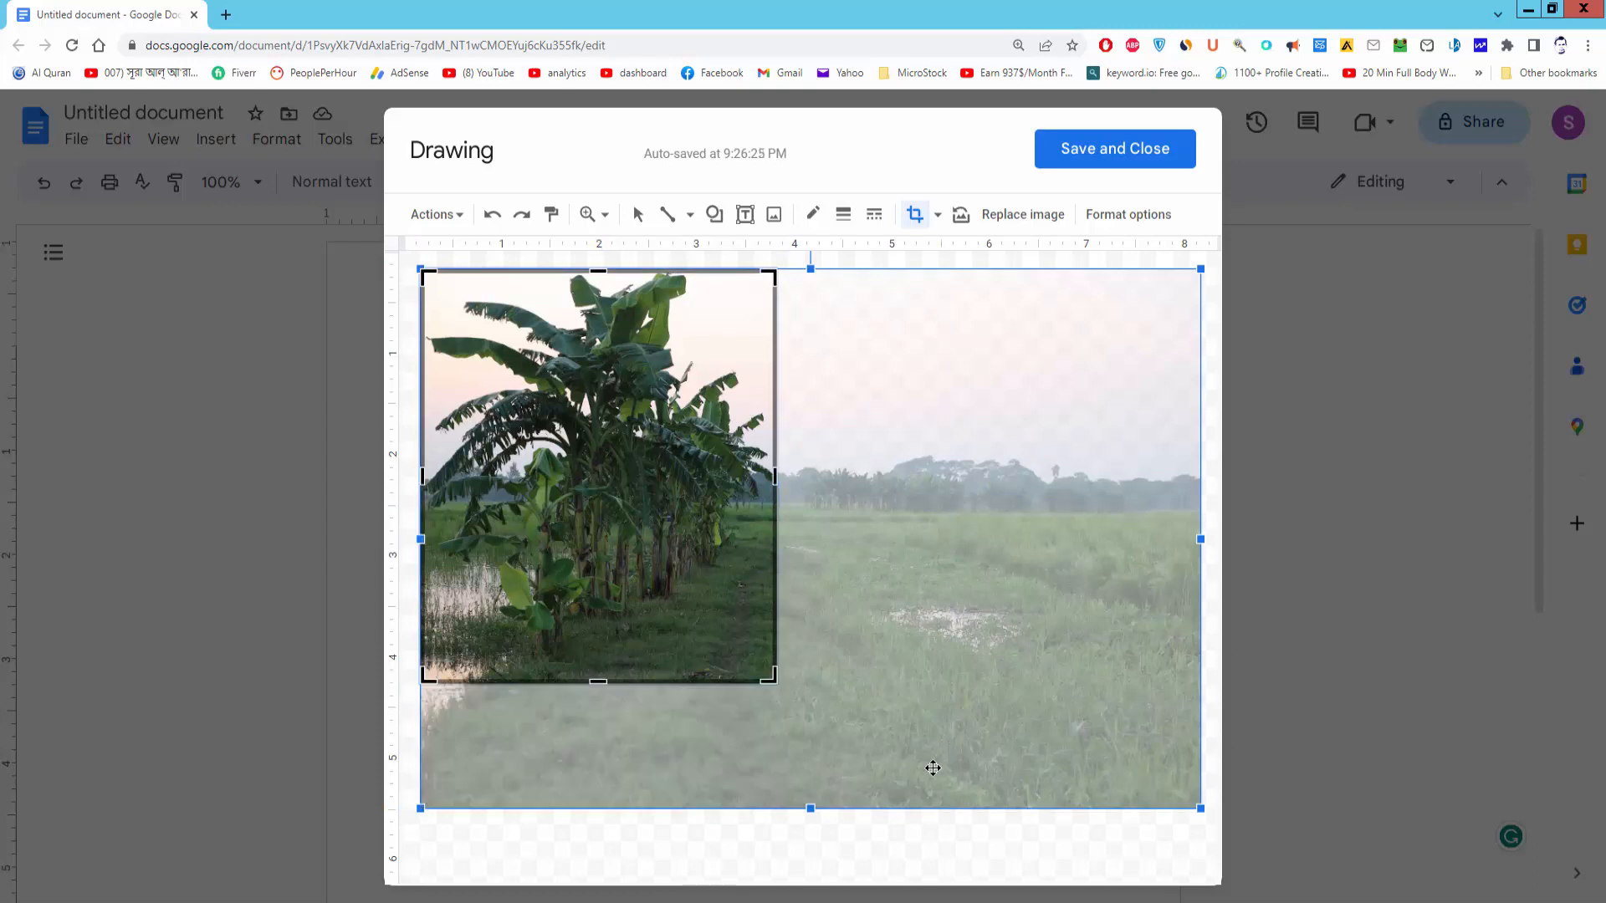
pyautogui.moveTo(1012, 842)
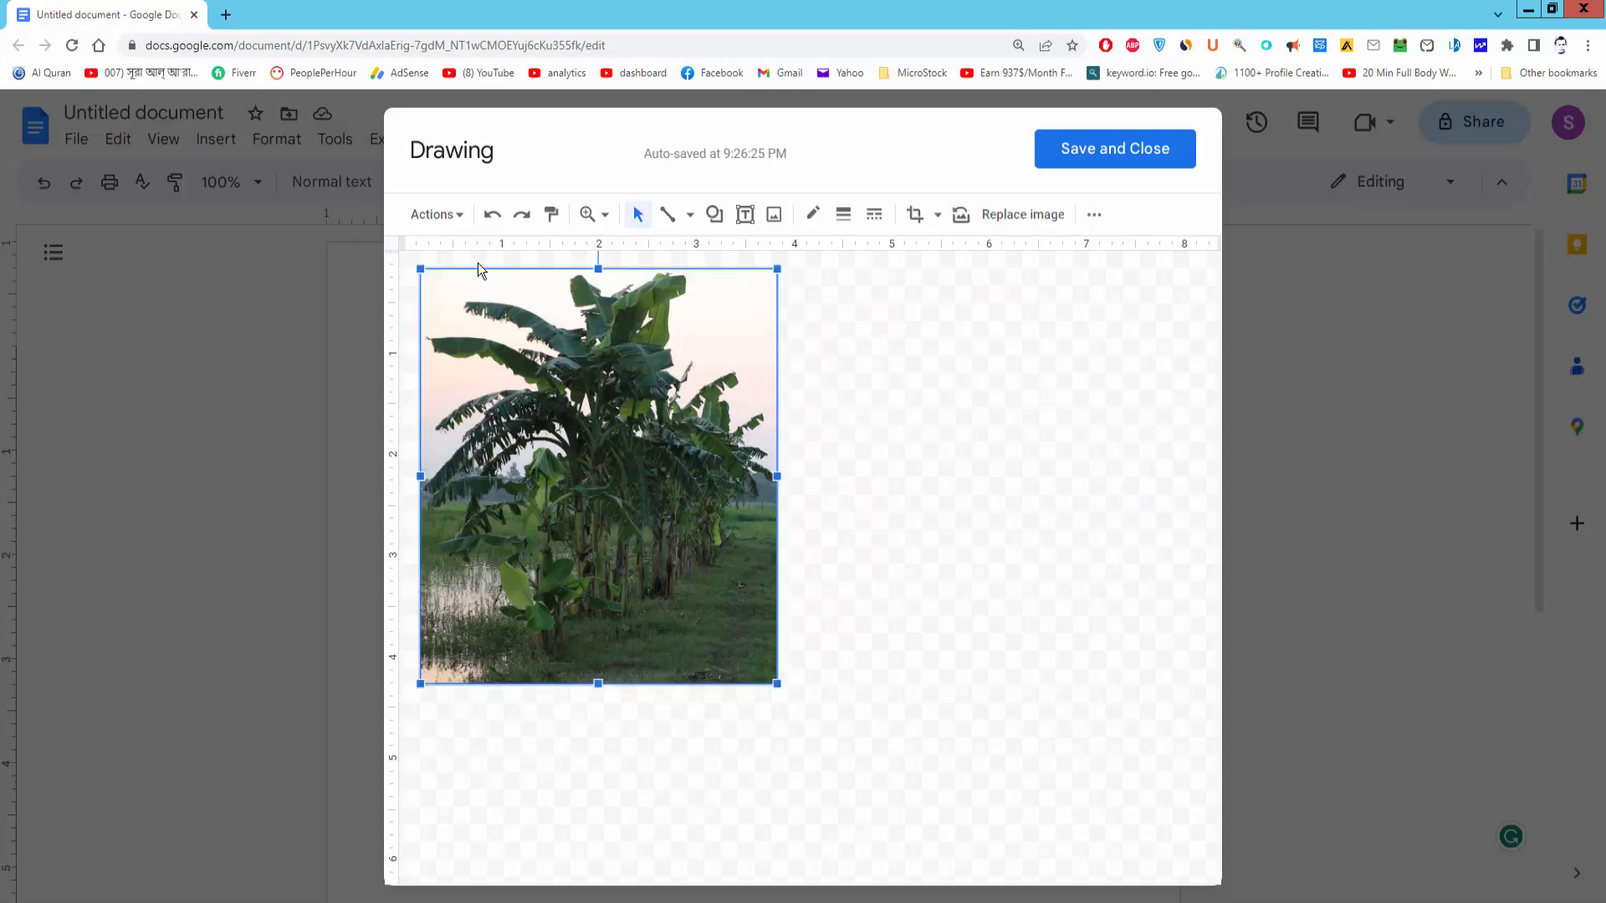
pyautogui.click(433, 214)
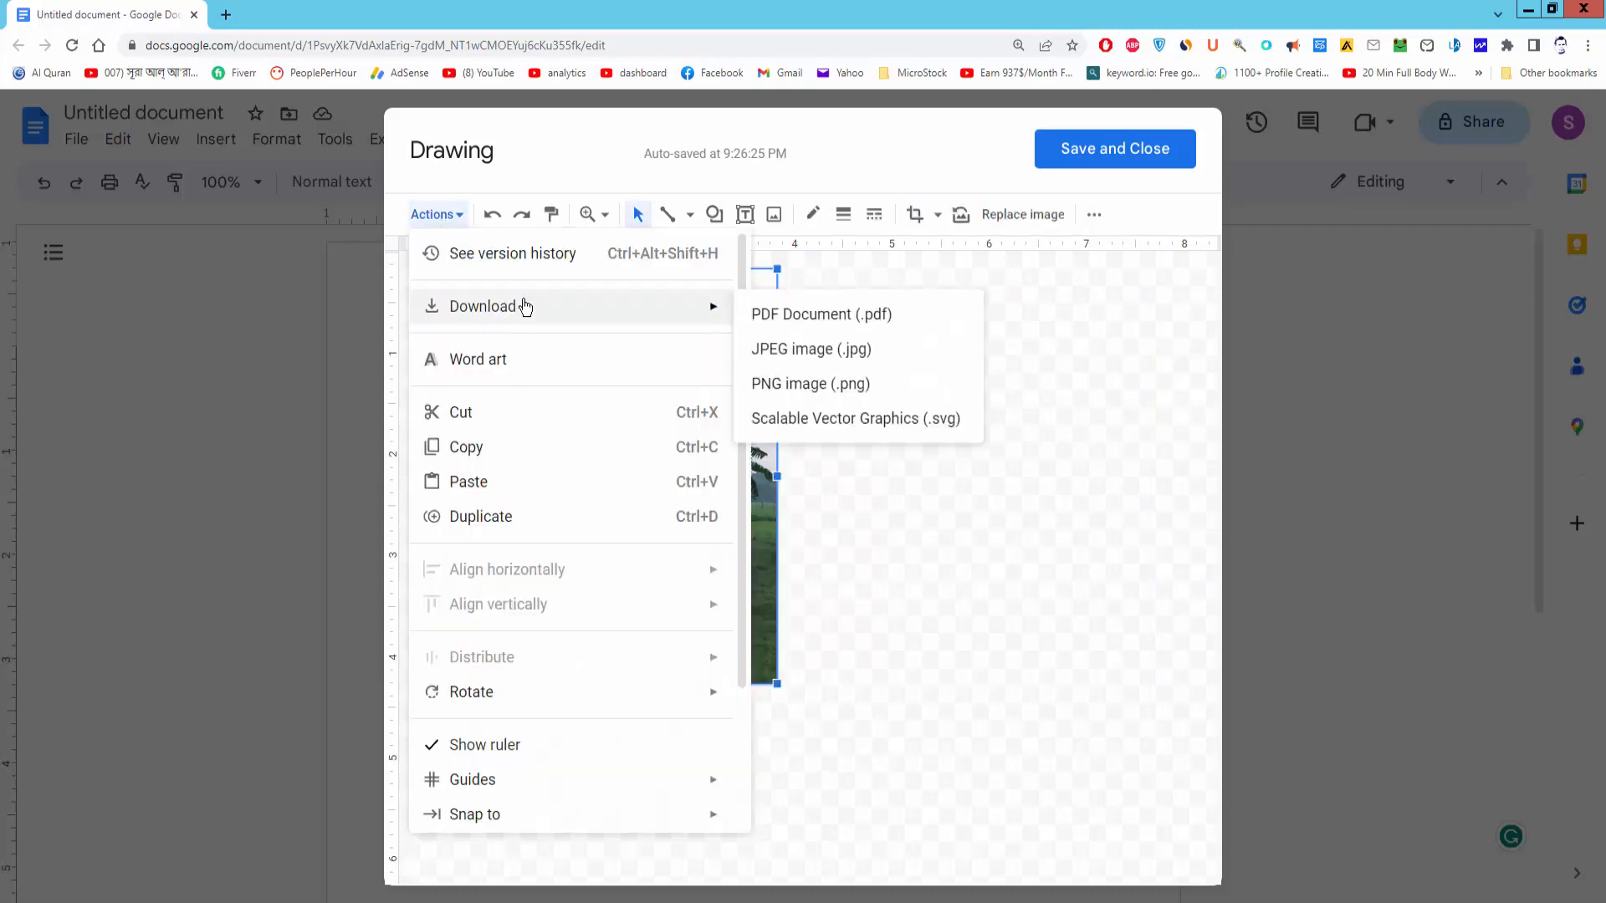
pyautogui.moveTo(810, 383)
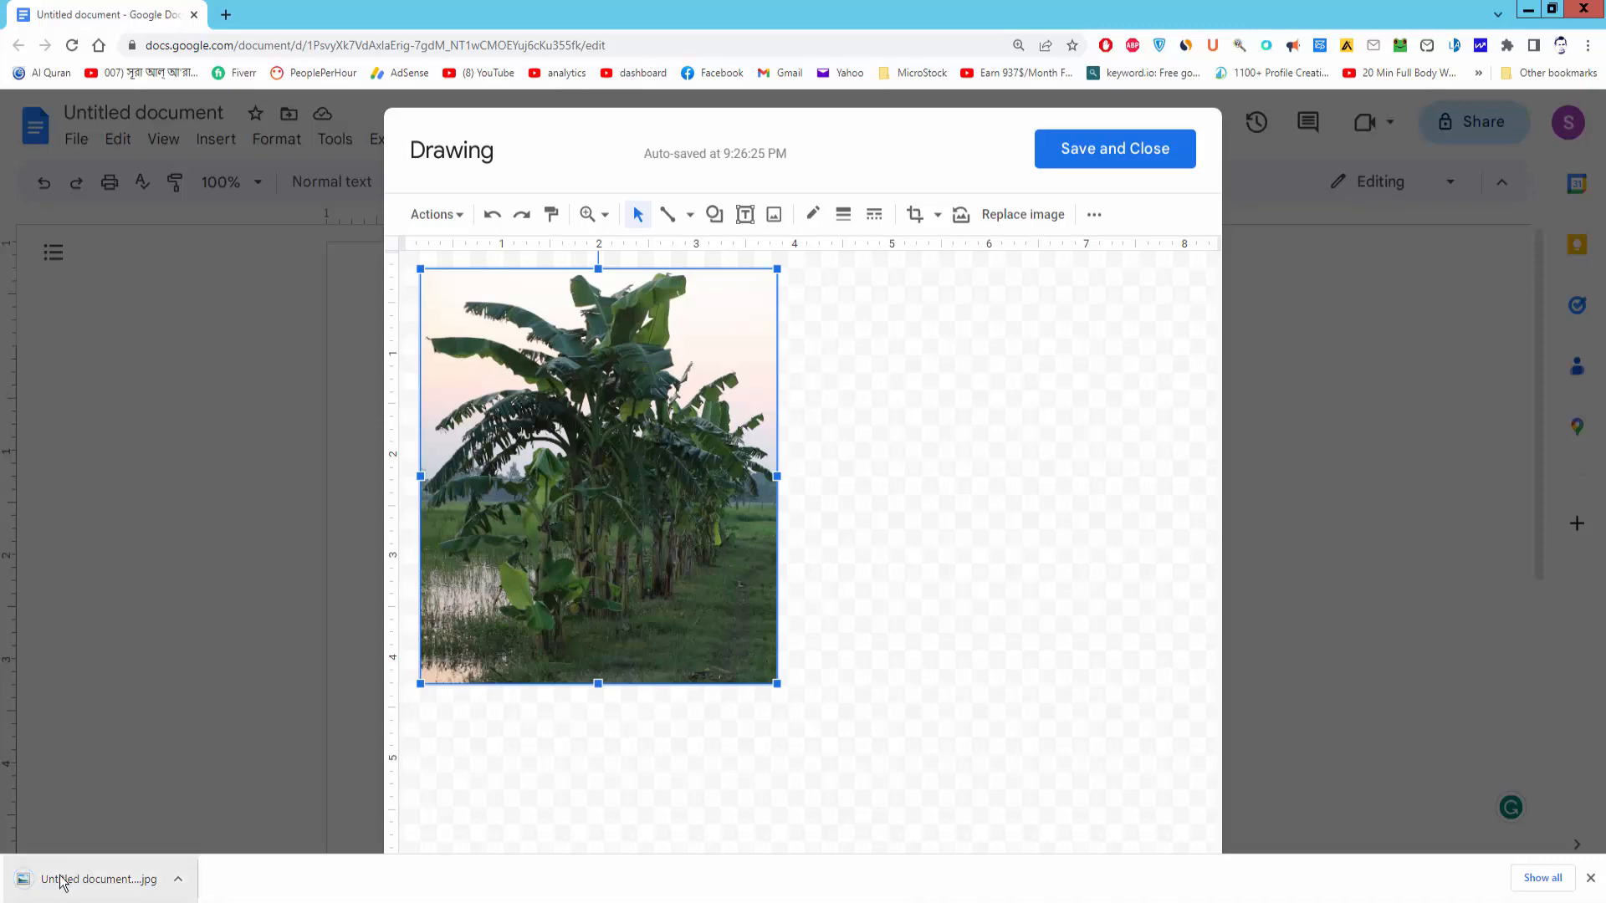
# Preview the banana JPEG in Photo Viewer, then download the drawing as PNG.
pyautogui.click(99, 879)
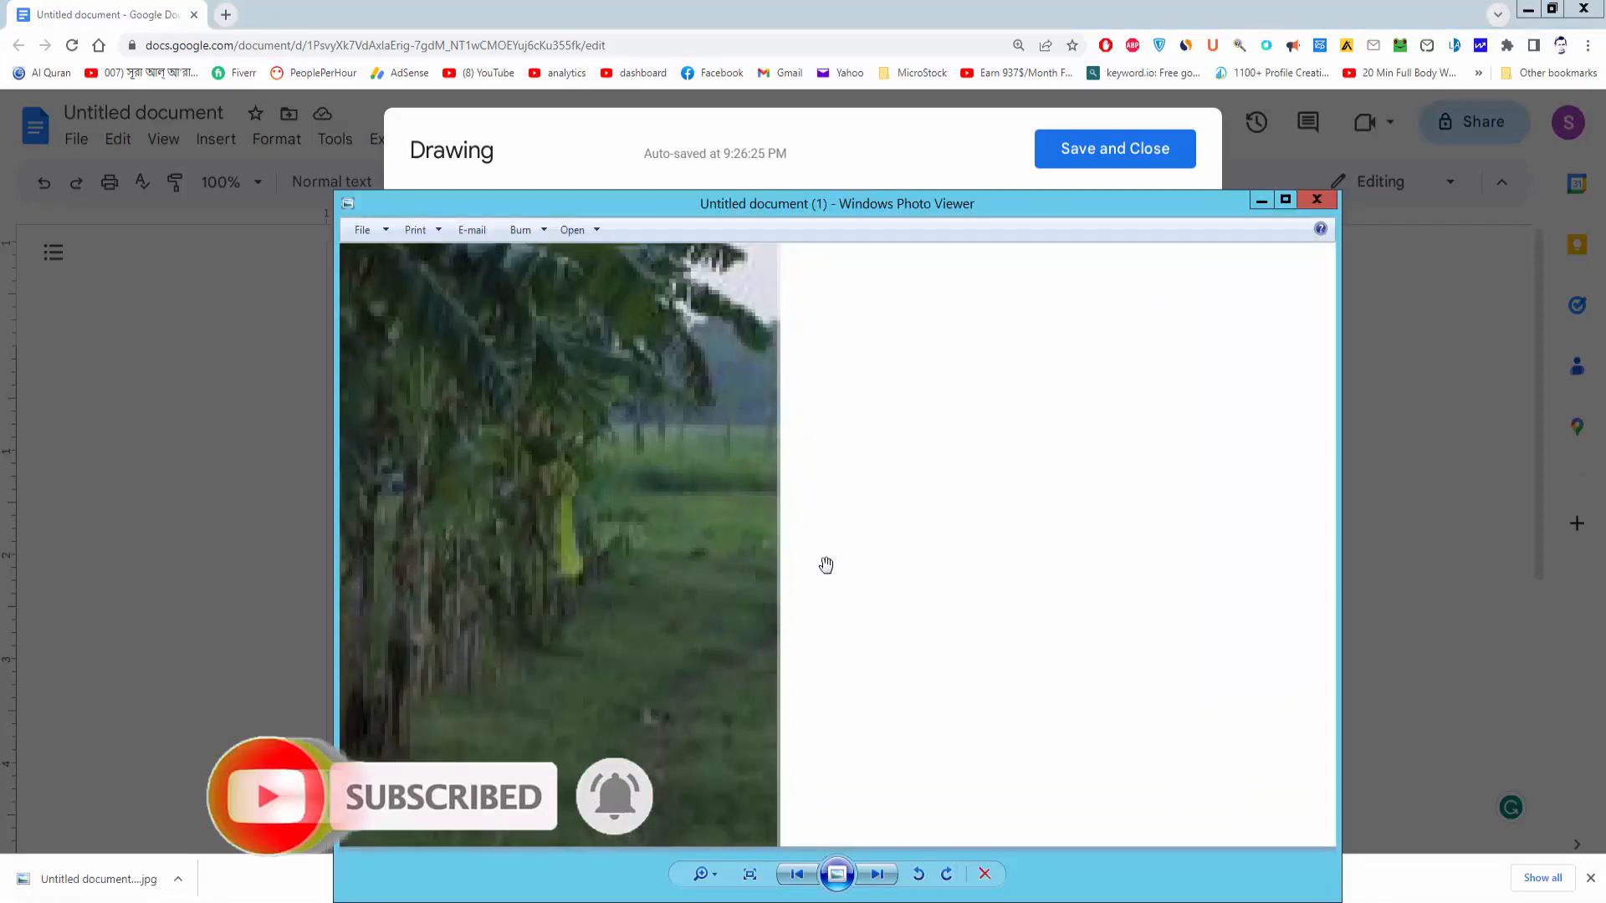
pyautogui.click(1315, 199)
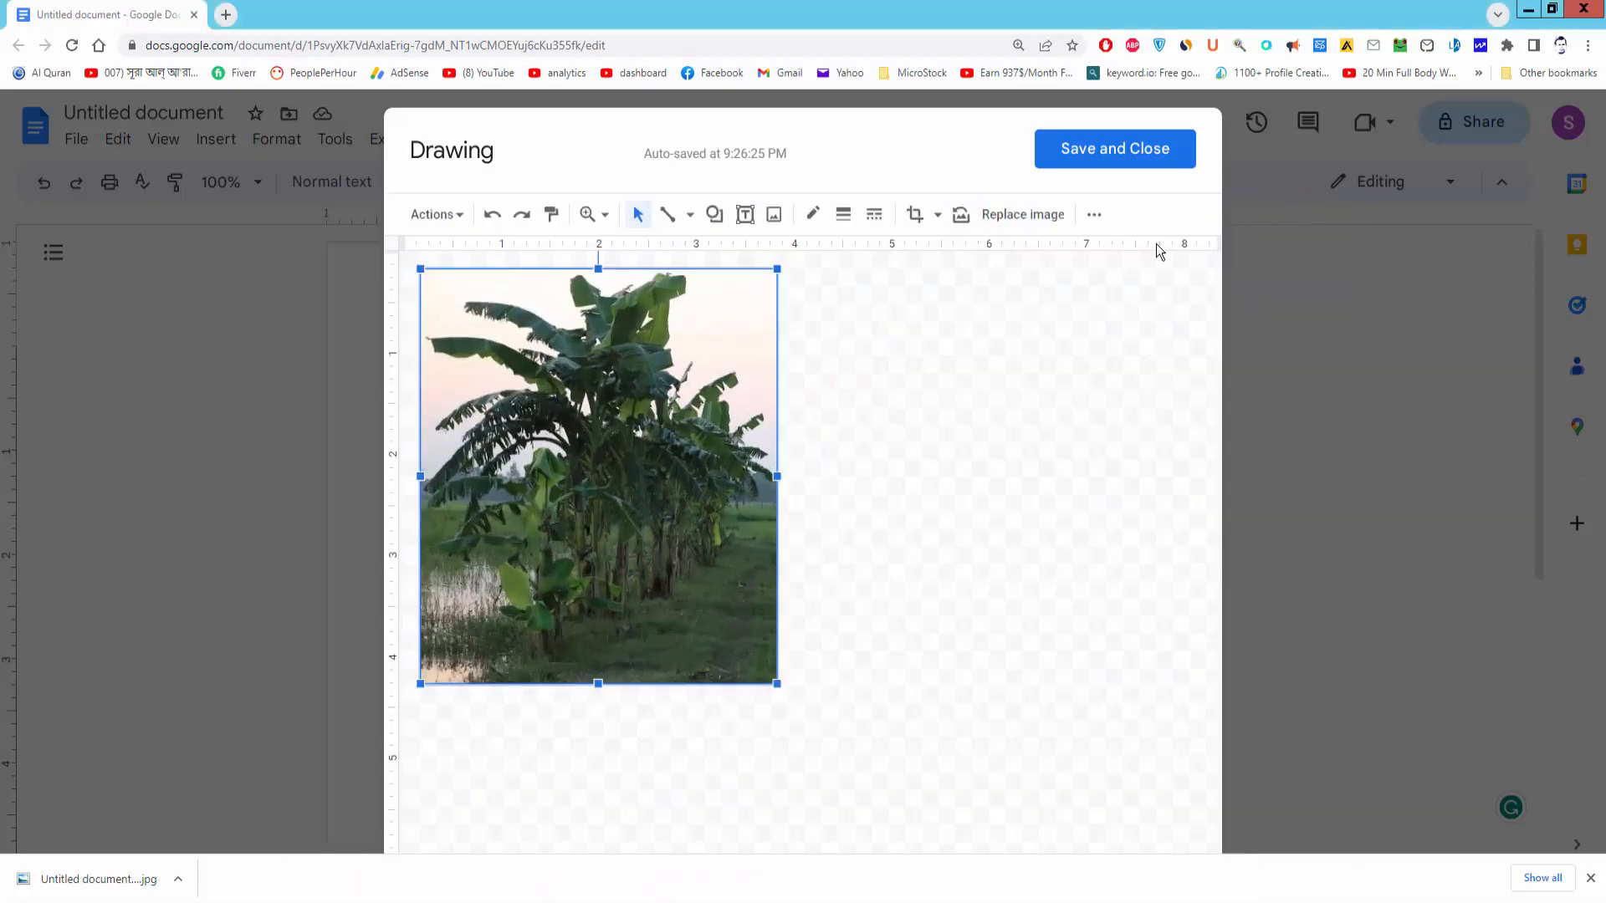
pyautogui.click(434, 215)
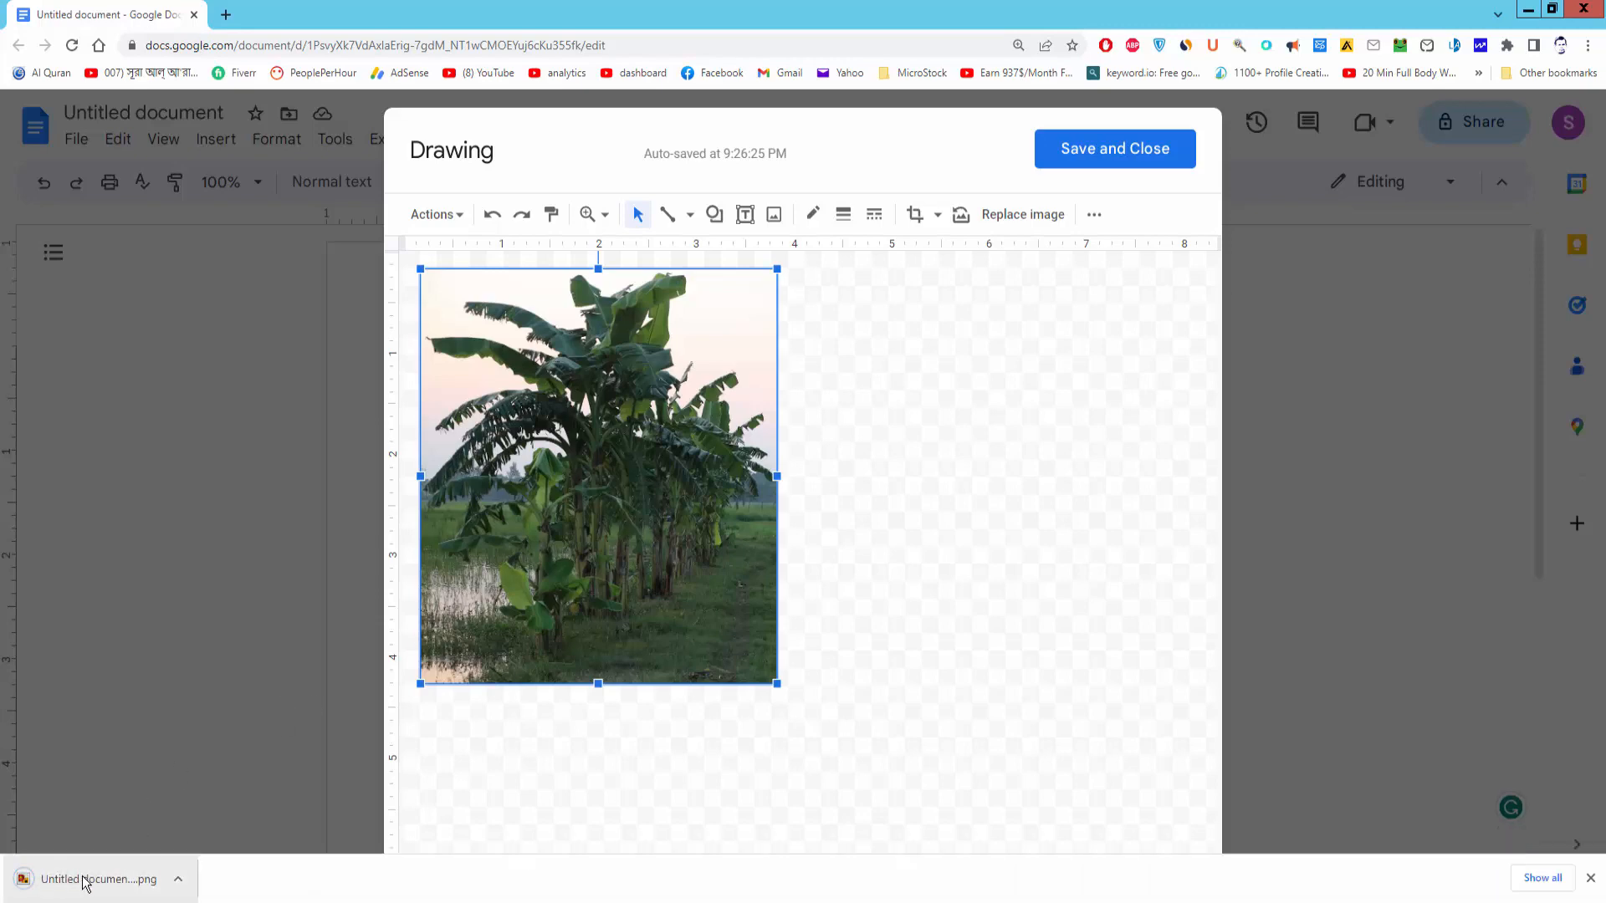
# Preview the banana PNG, then save the drawing into the document.
pyautogui.click(98, 879)
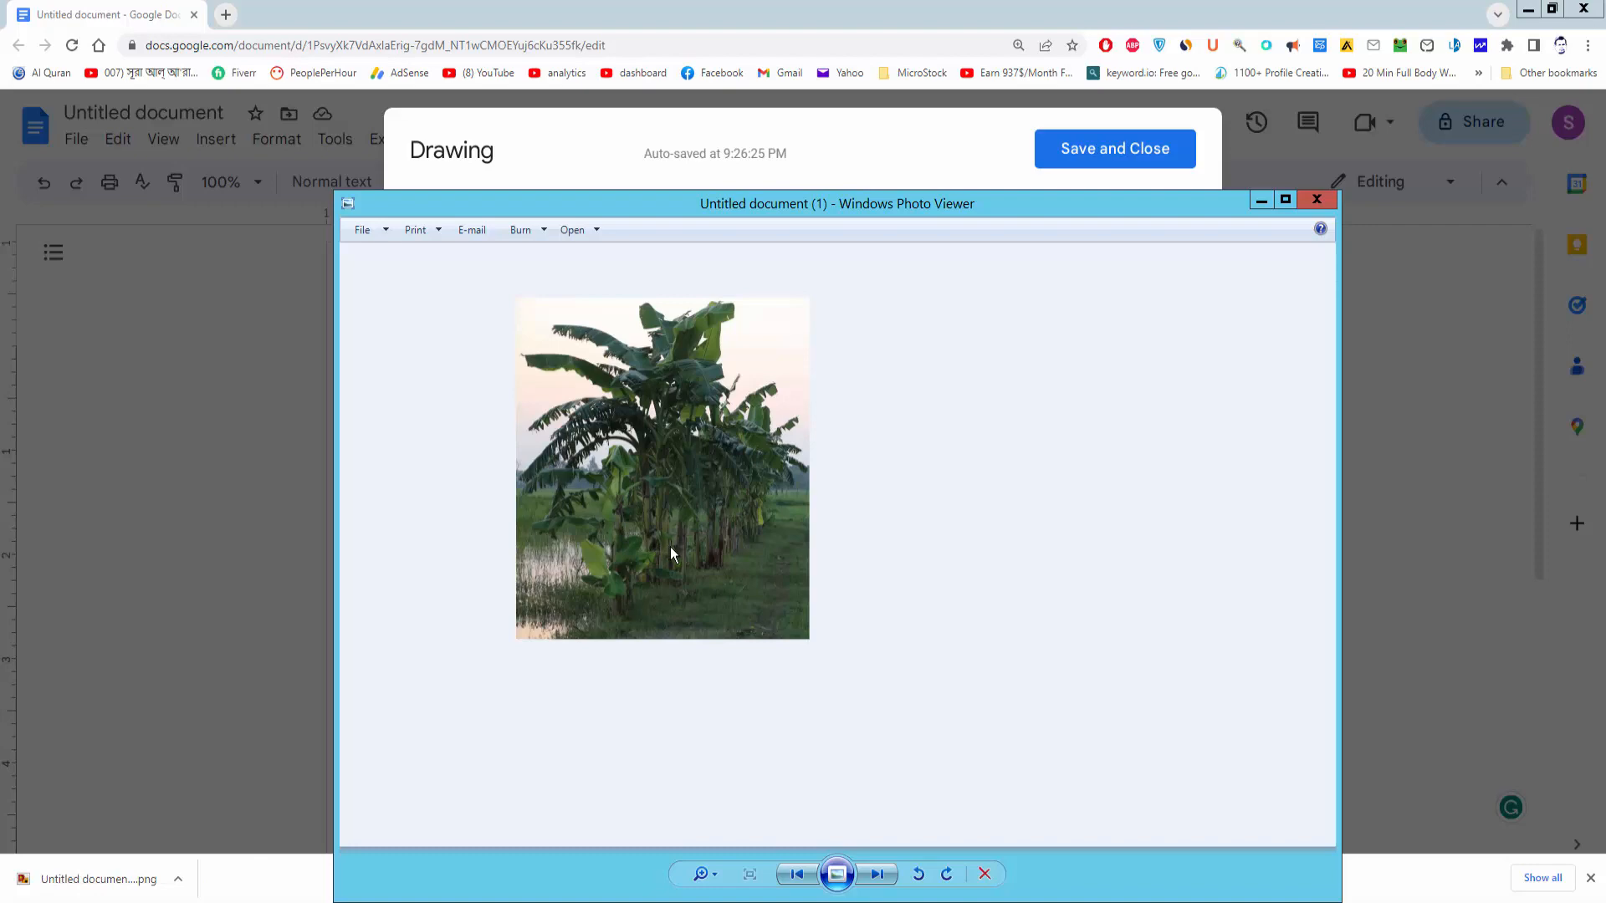
pyautogui.click(749, 873)
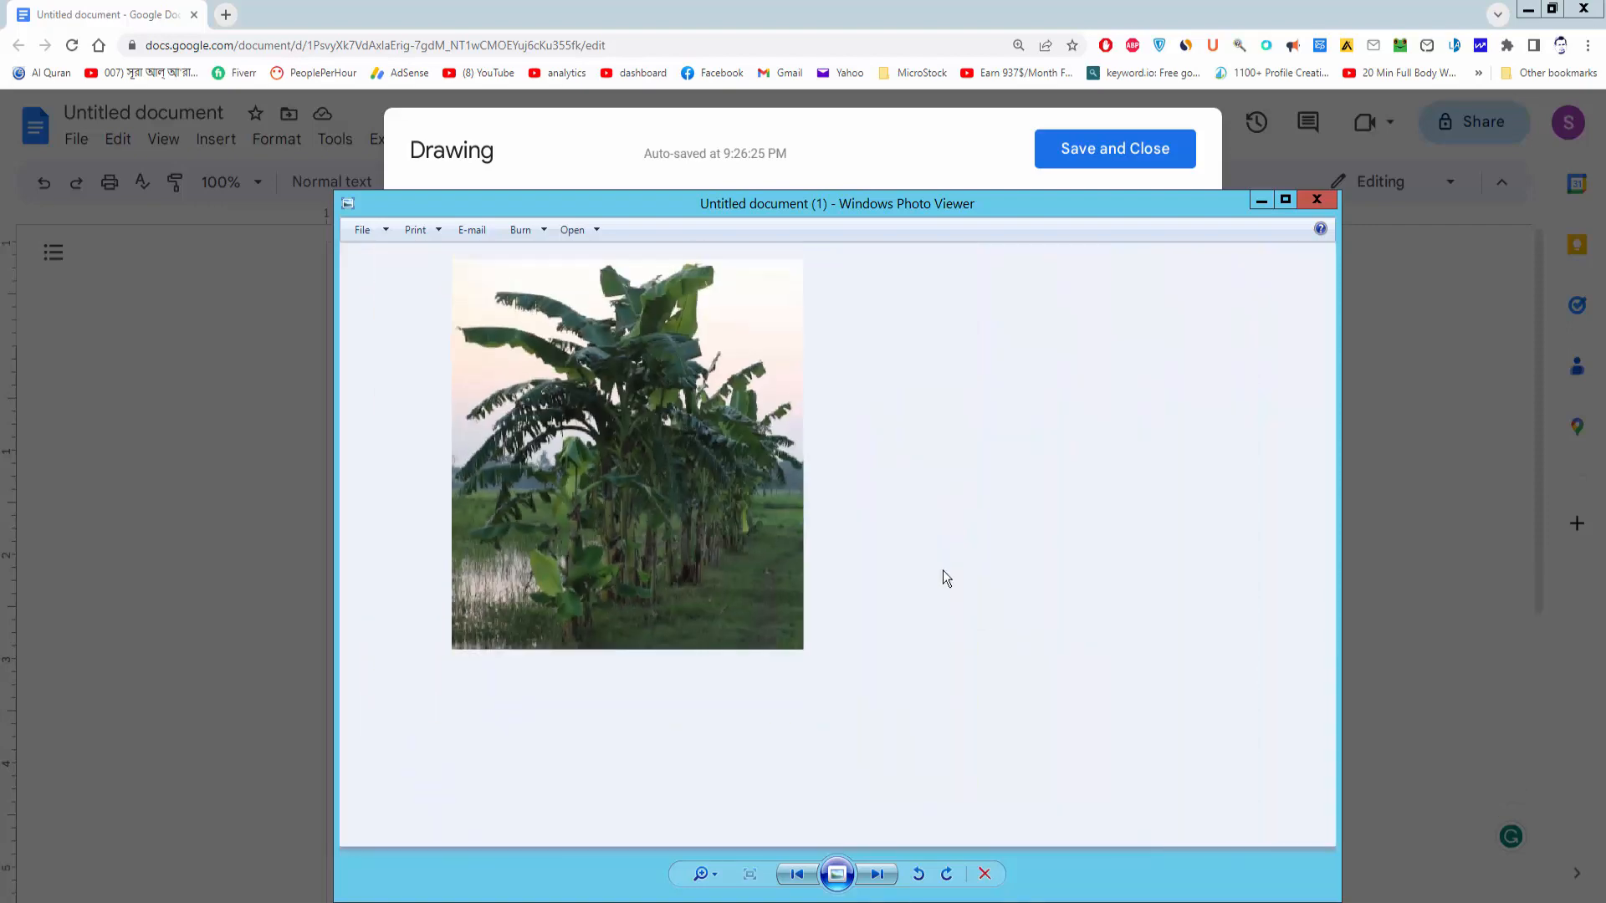
pyautogui.click(1315, 199)
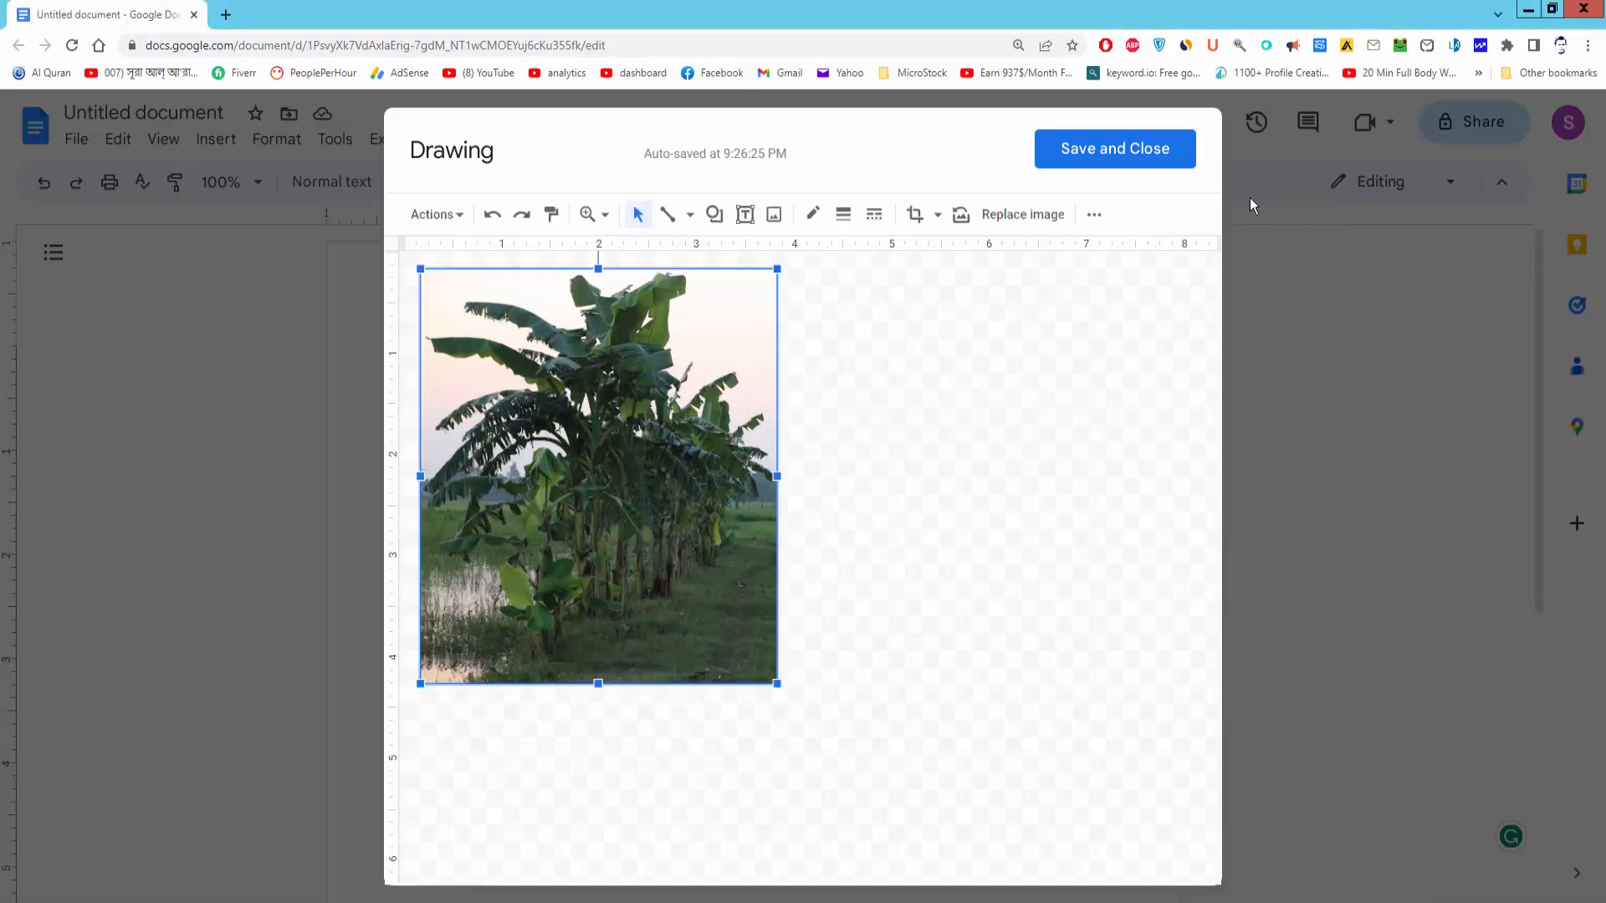
pyautogui.click(1114, 149)
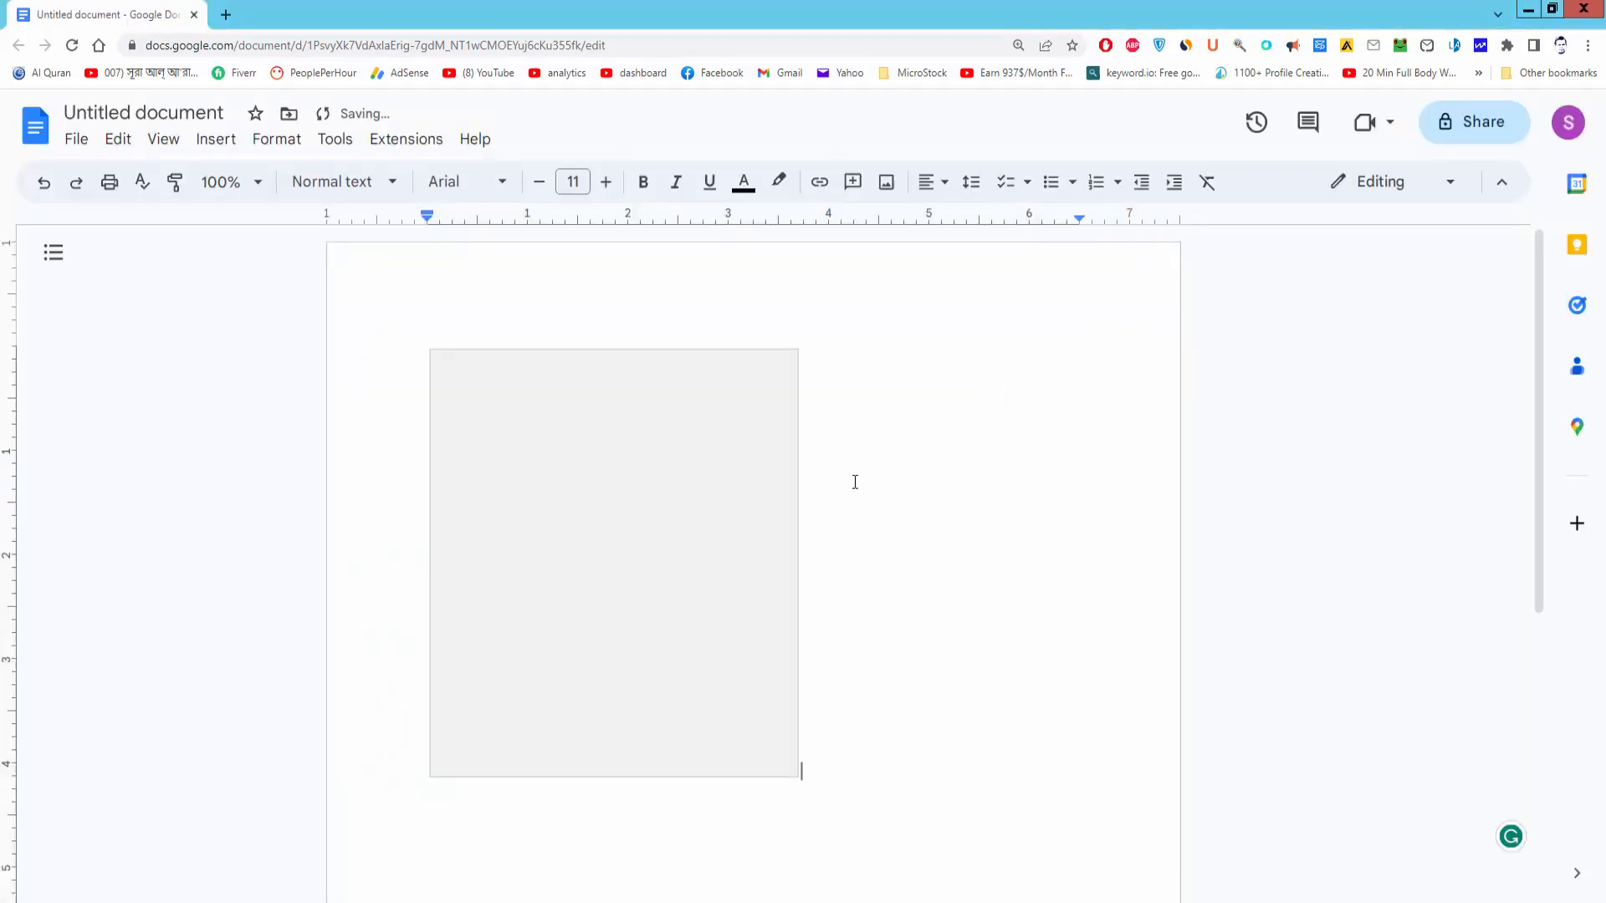